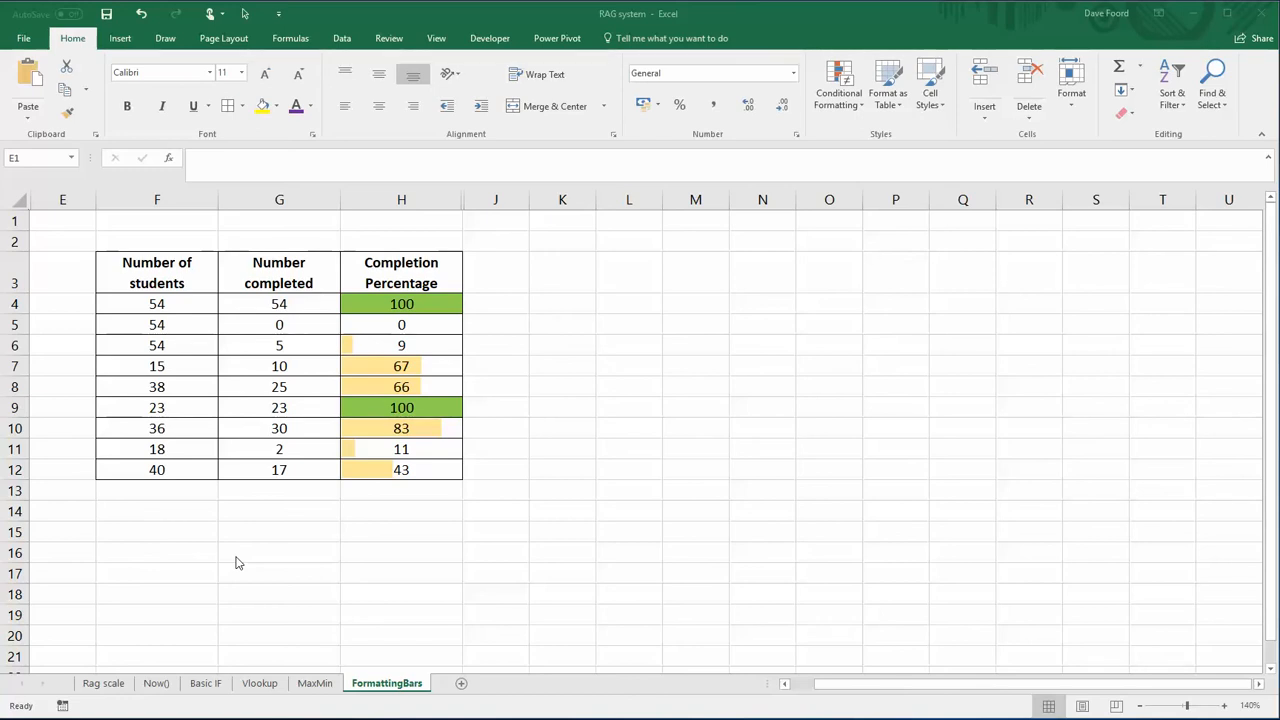
mouse_move(343, 378)
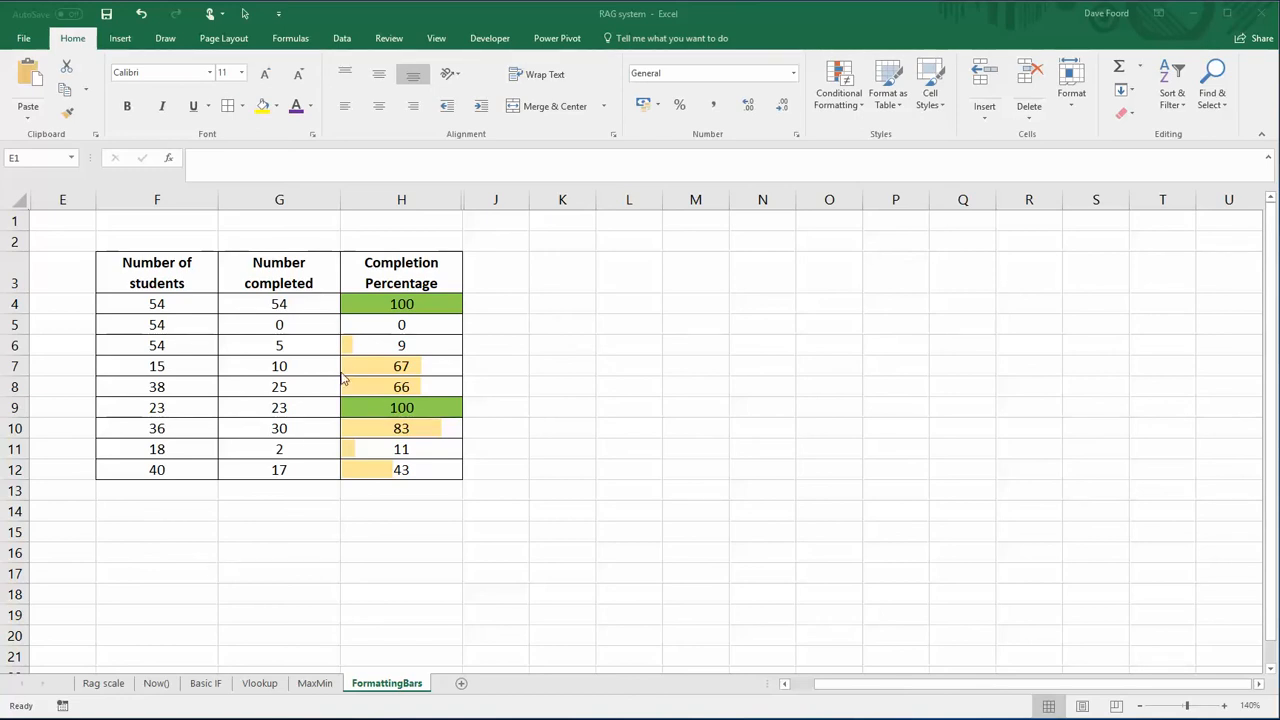
mouse_move(413, 373)
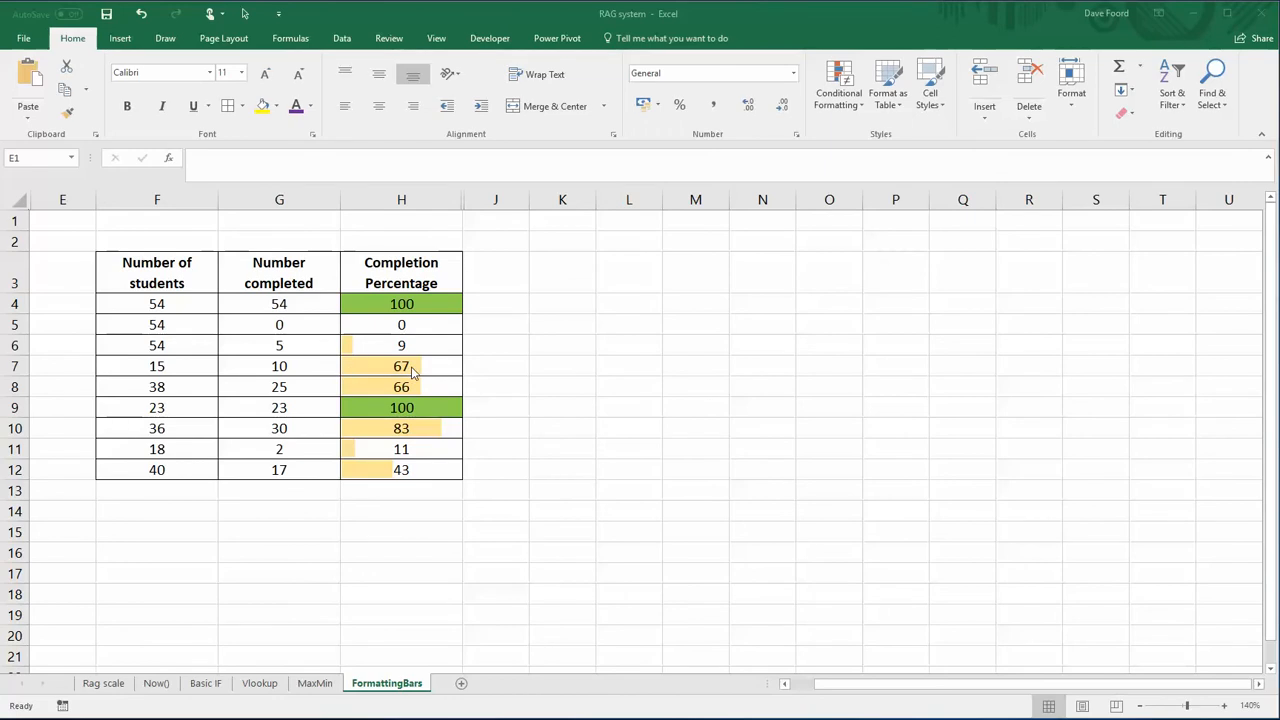
mouse_move(387, 448)
text(12)
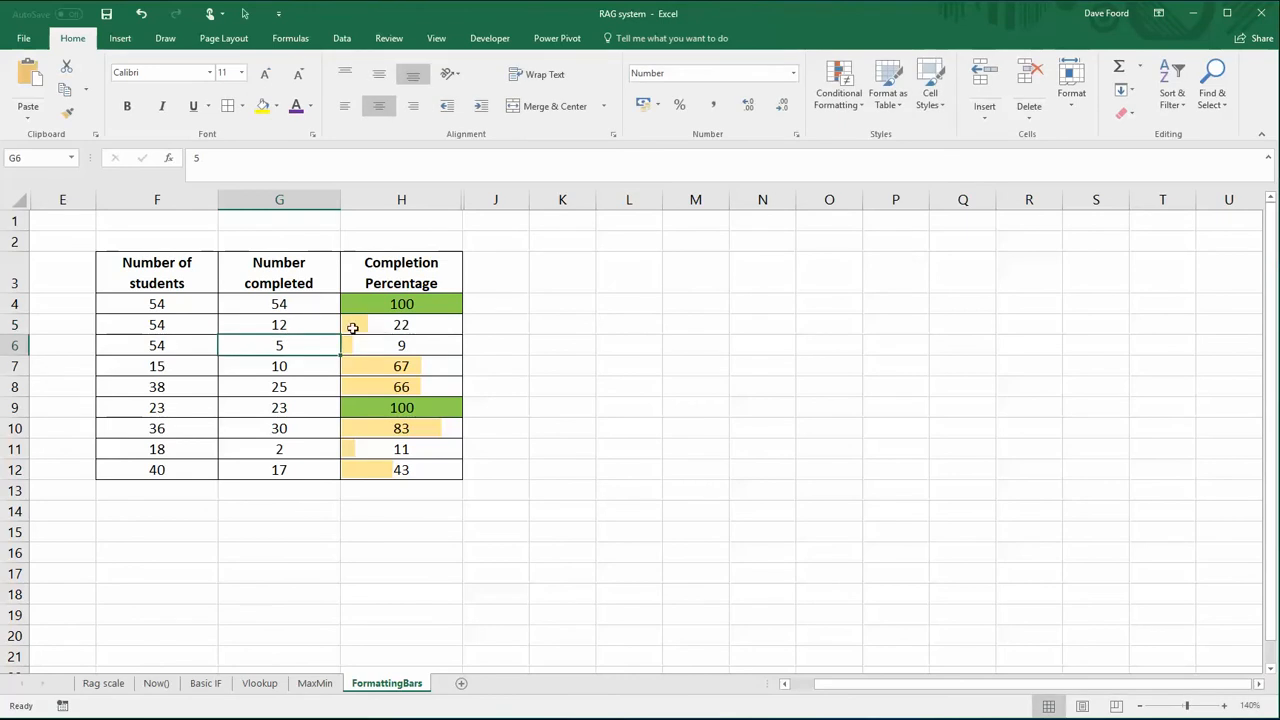
Change row 5's completed count to 54, bringing its percentage to 100.
click(279, 324)
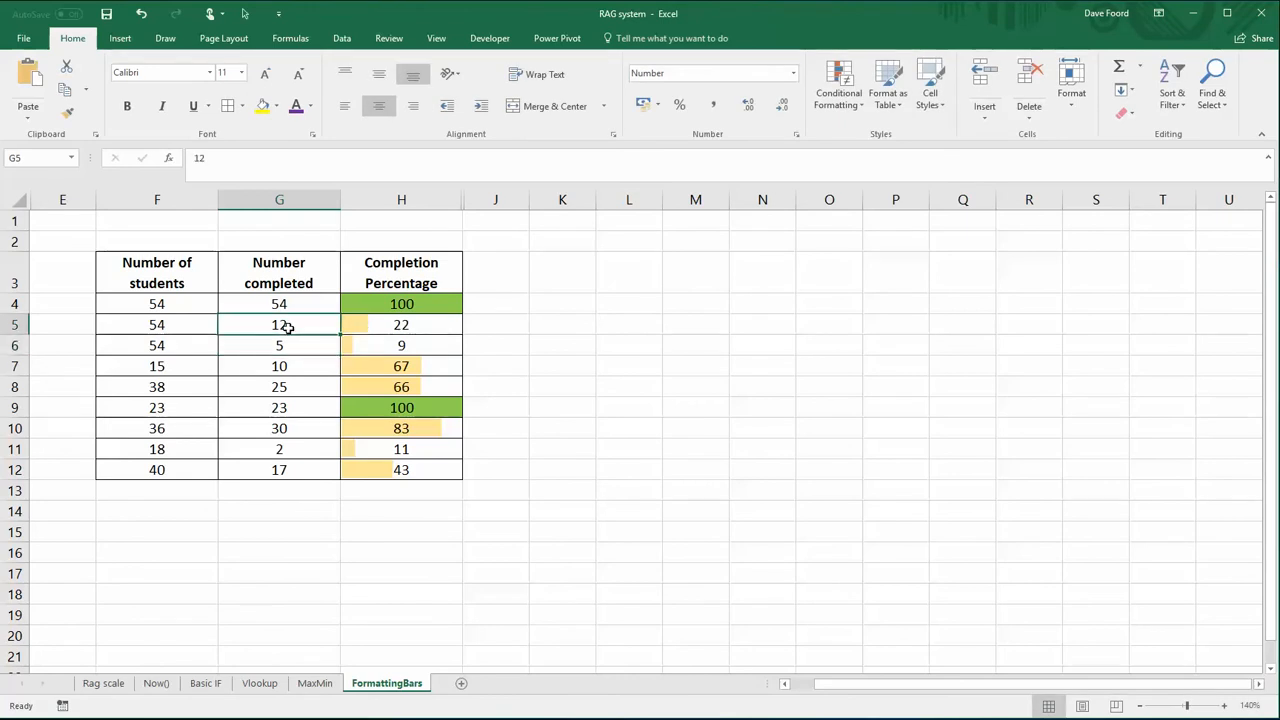
text(43)
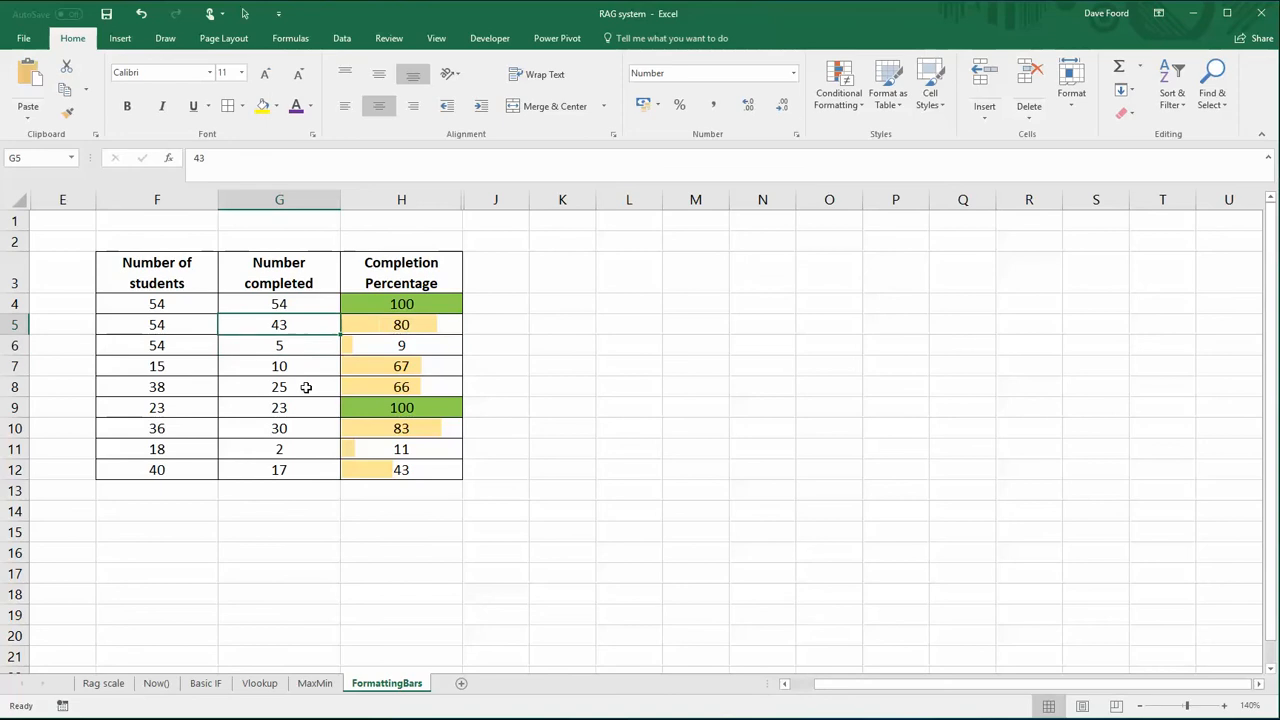
text(5)
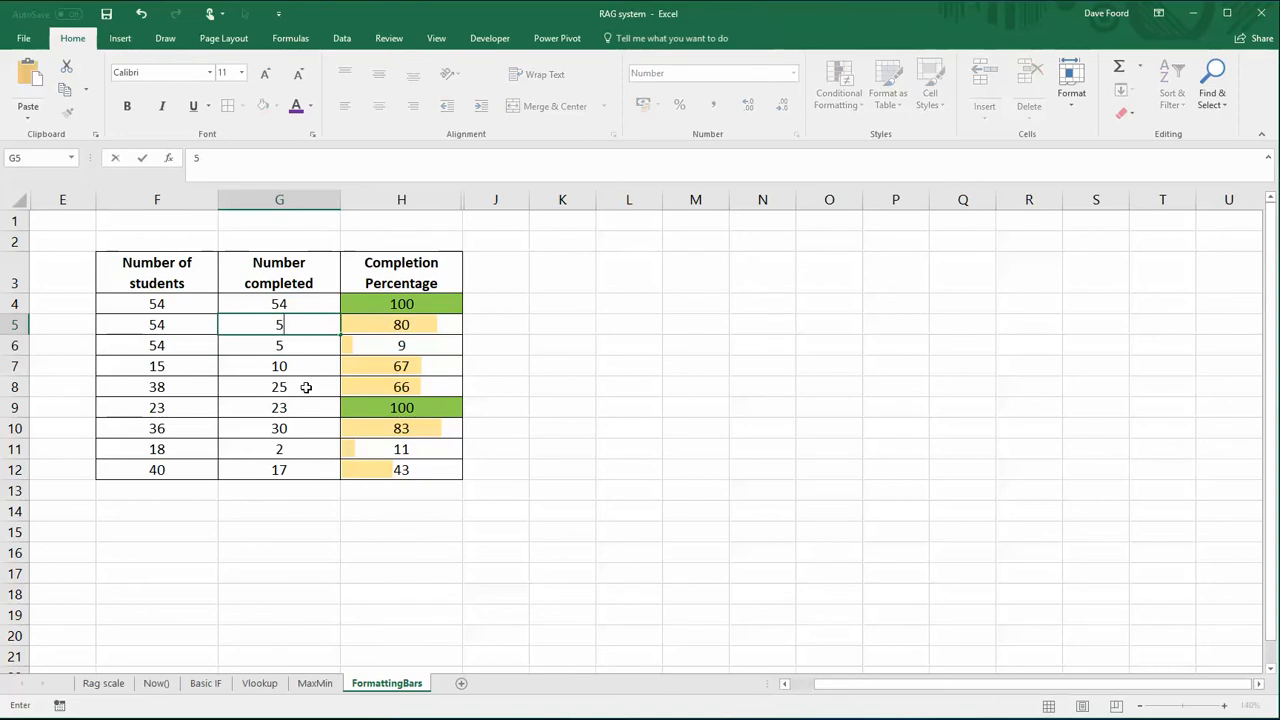
text(53)
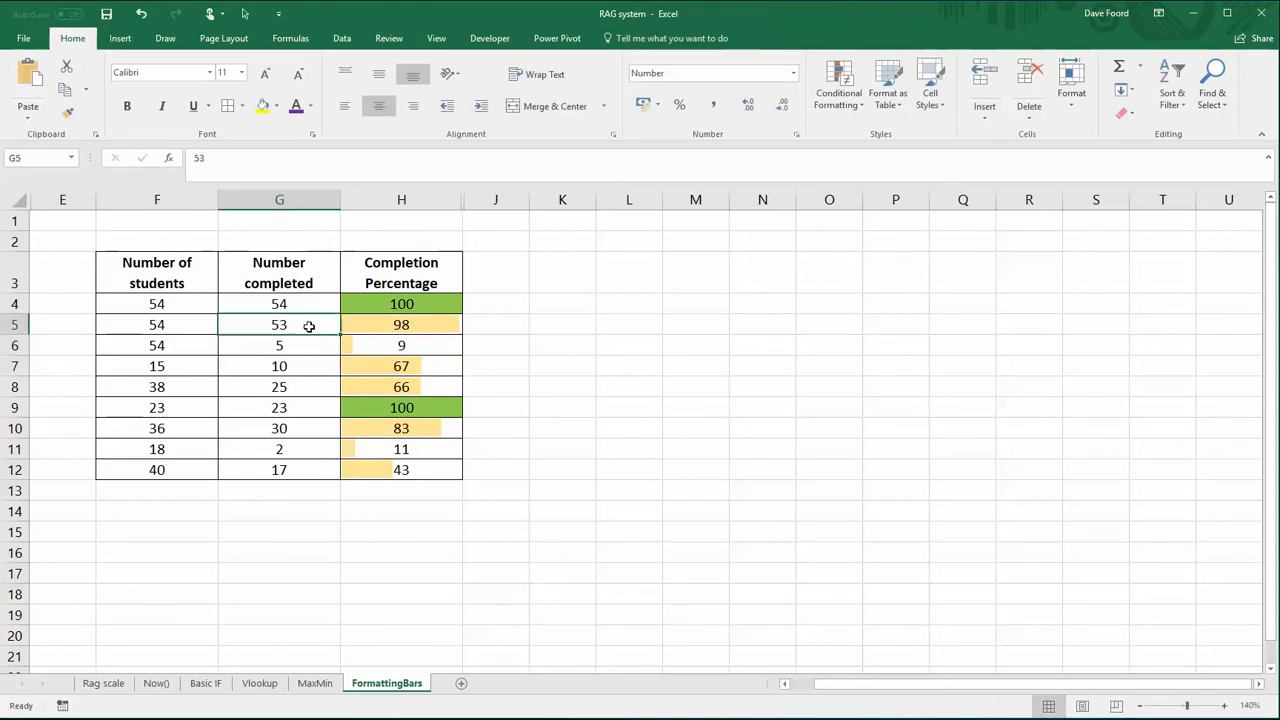
text(54)
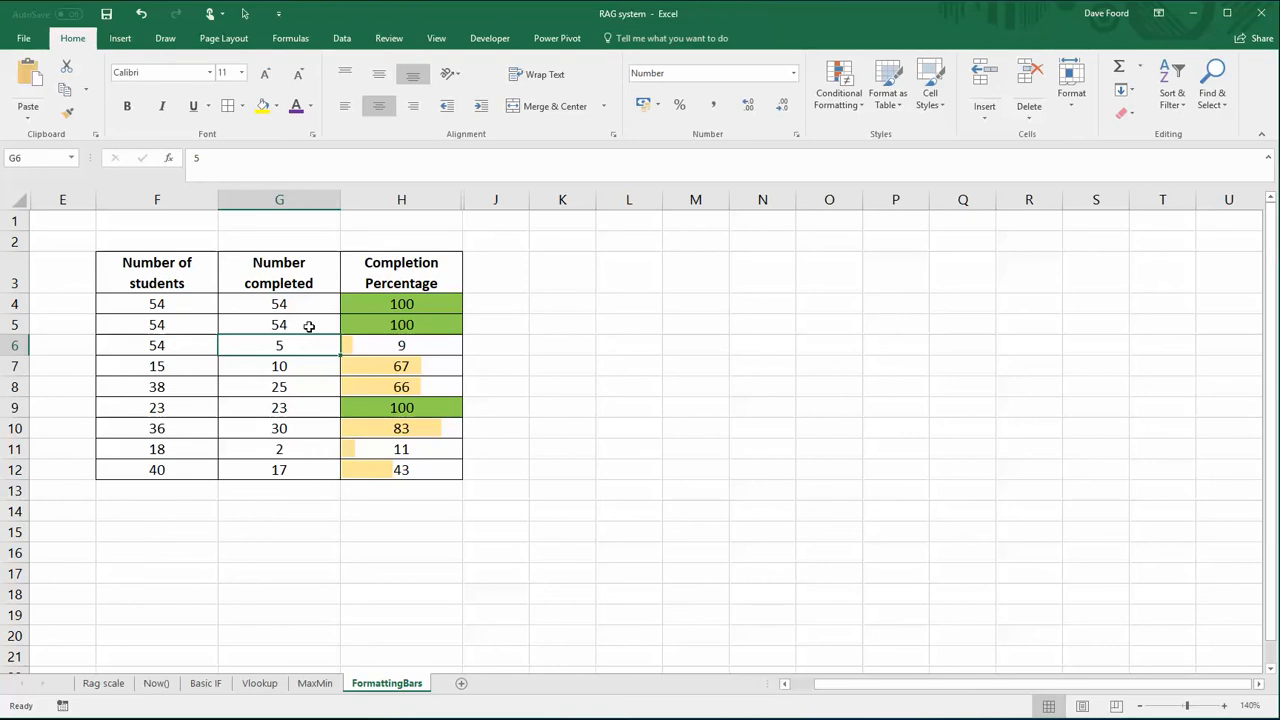
mouse_move(462, 193)
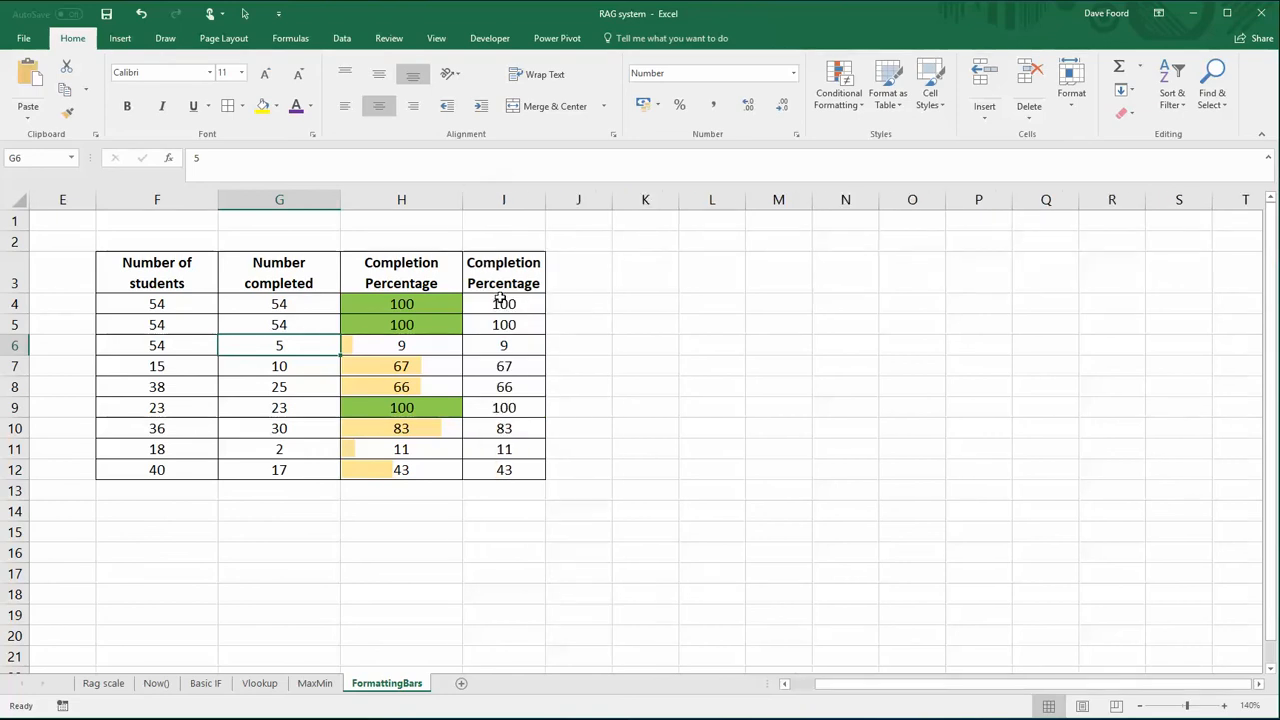
Widen column I to fit the copied Completion Percentage values.
drag(546, 199, 578, 199)
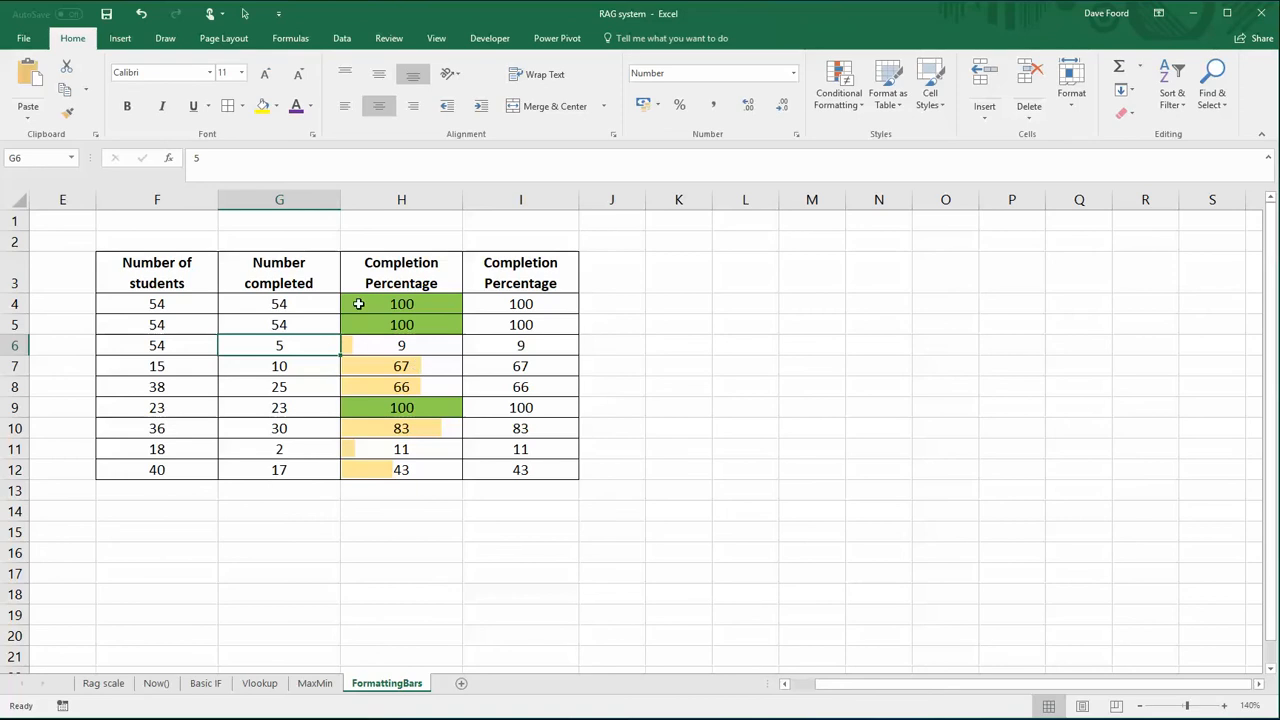
mouse_move(512, 320)
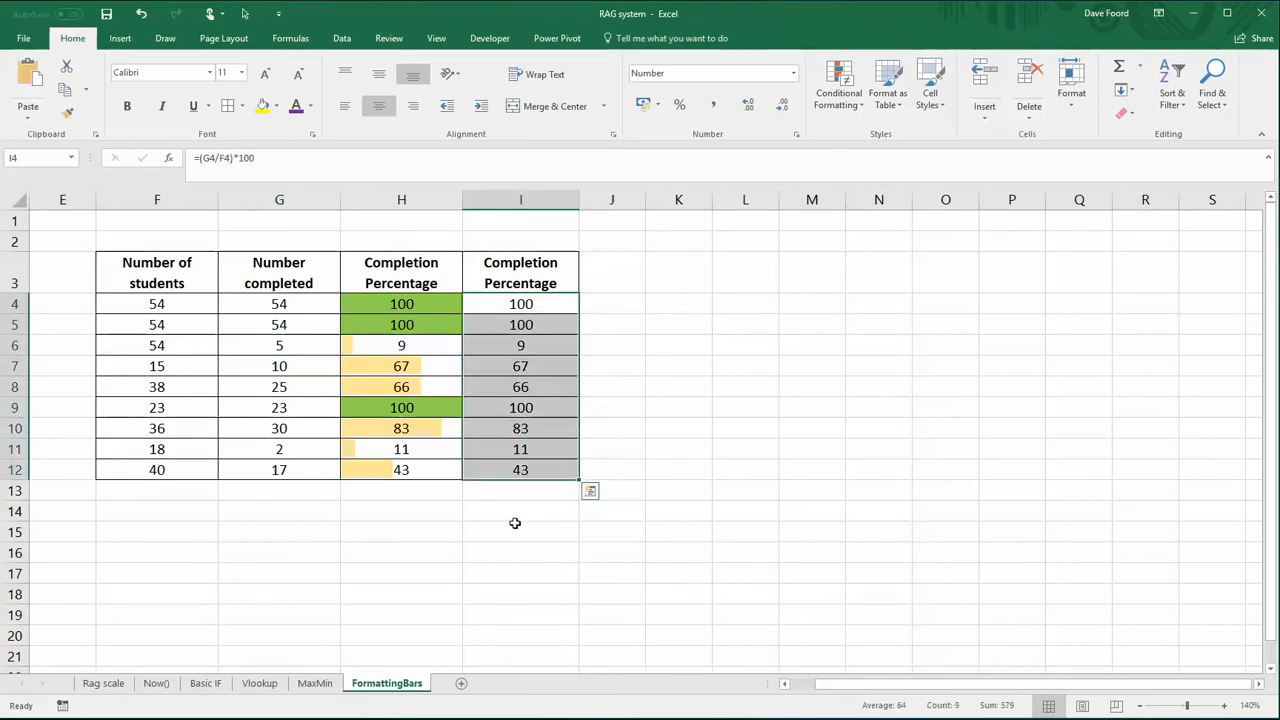
mouse_move(495, 393)
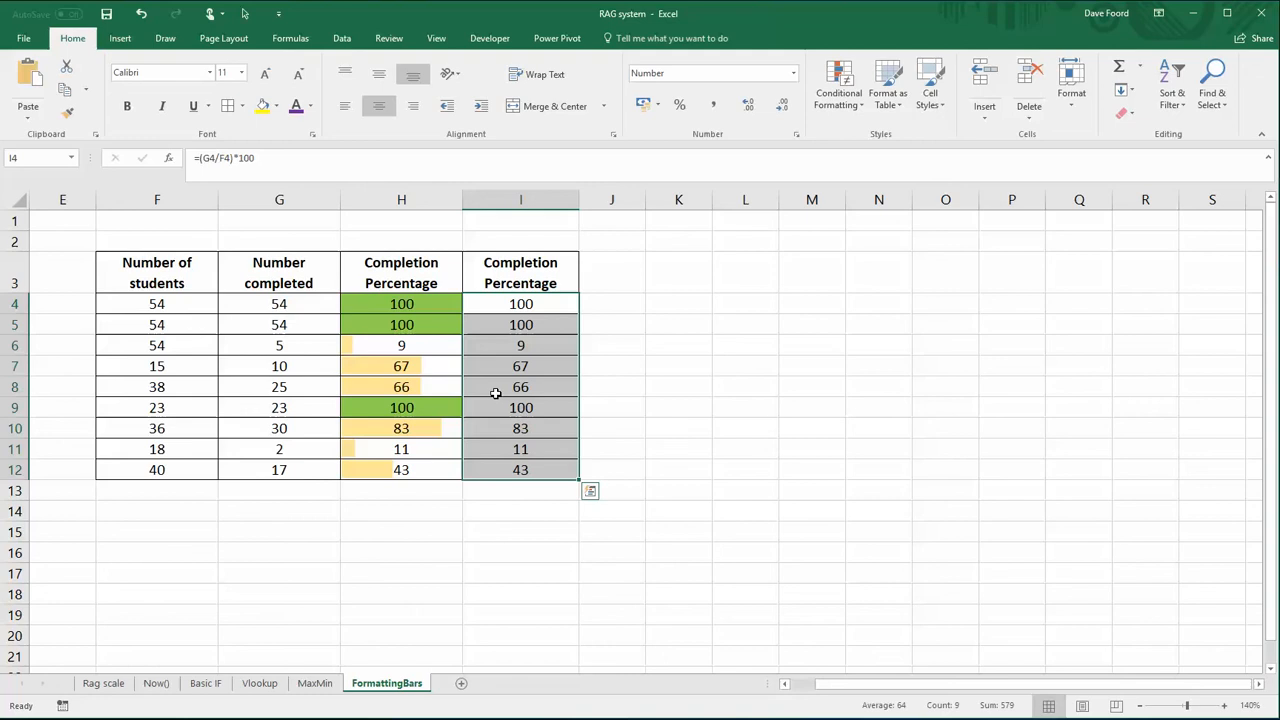
mouse_move(488, 16)
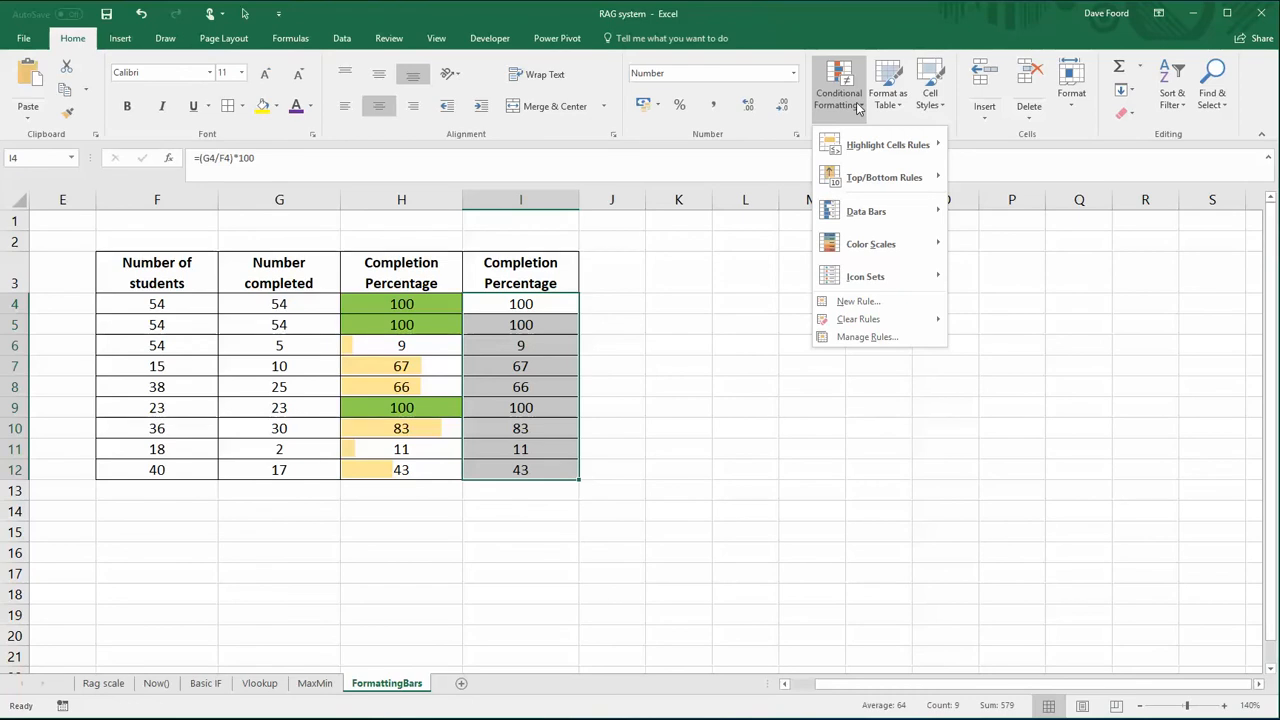
mouse_move(860, 319)
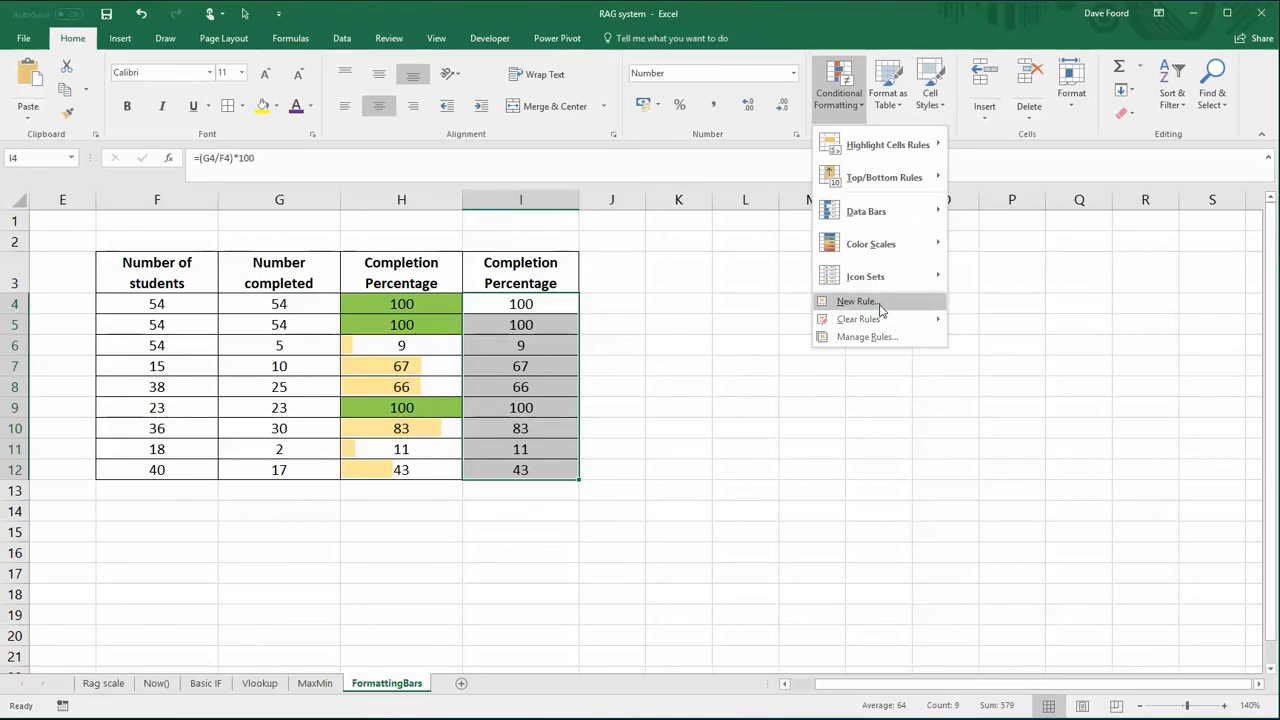
Create a 'Format only cells that contain' rule matching cell values equal to 100.
click(855, 301)
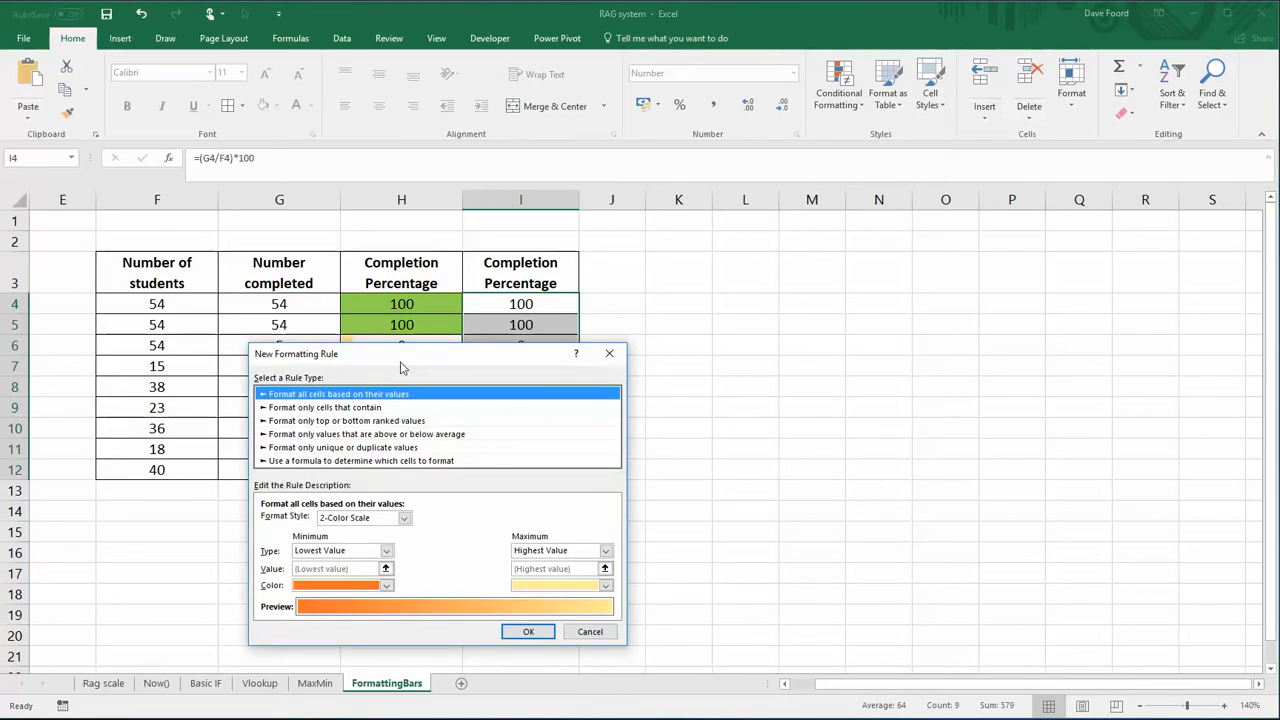
drag(400, 353, 643, 229)
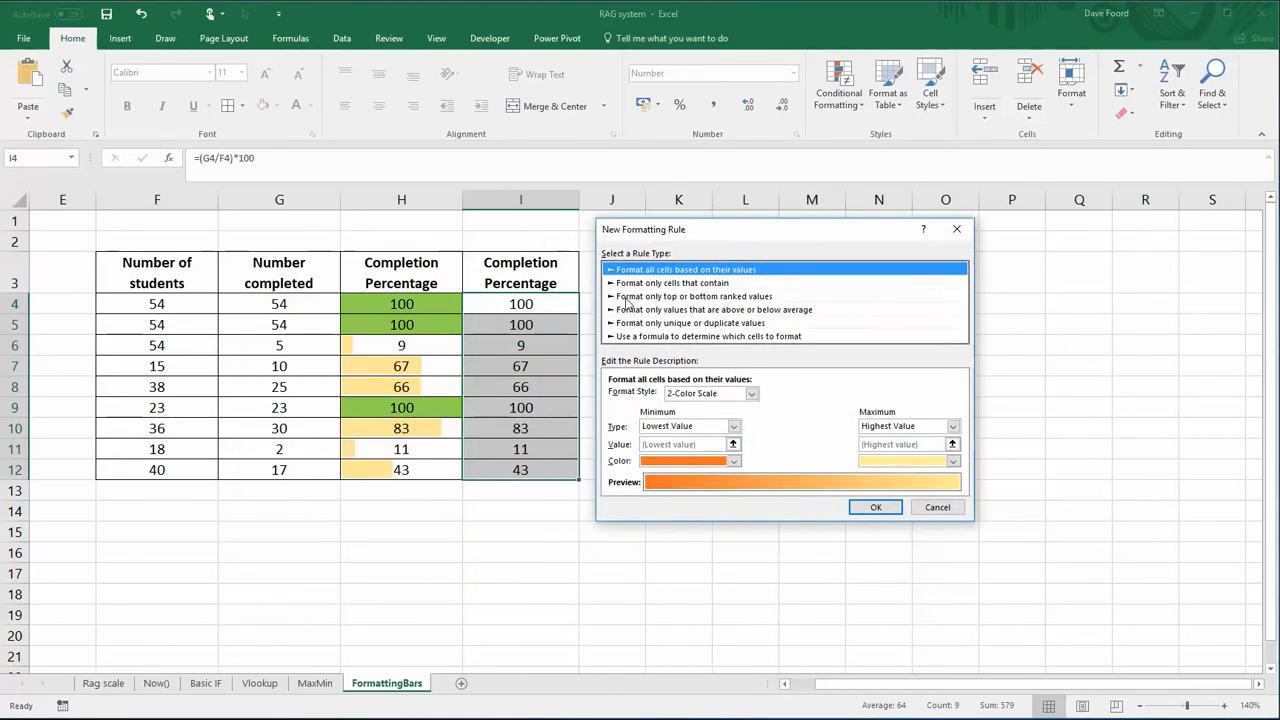
mouse_move(707, 290)
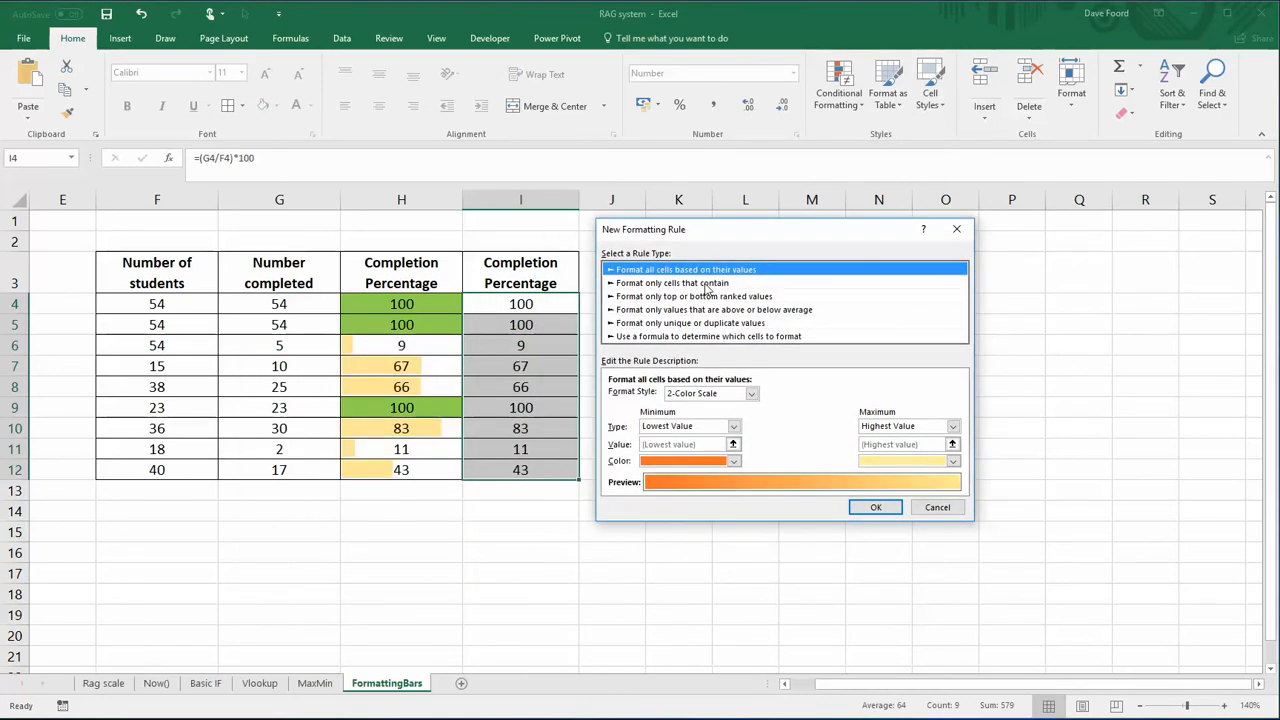
click(672, 283)
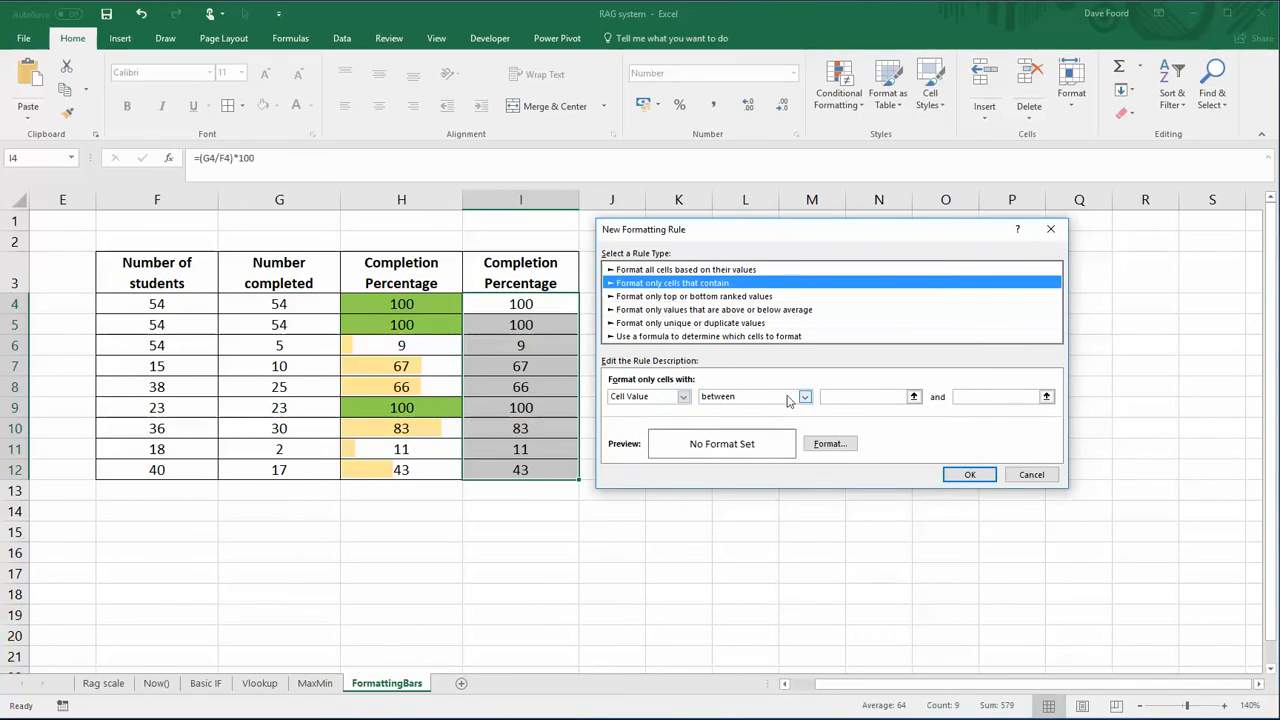
click(804, 396)
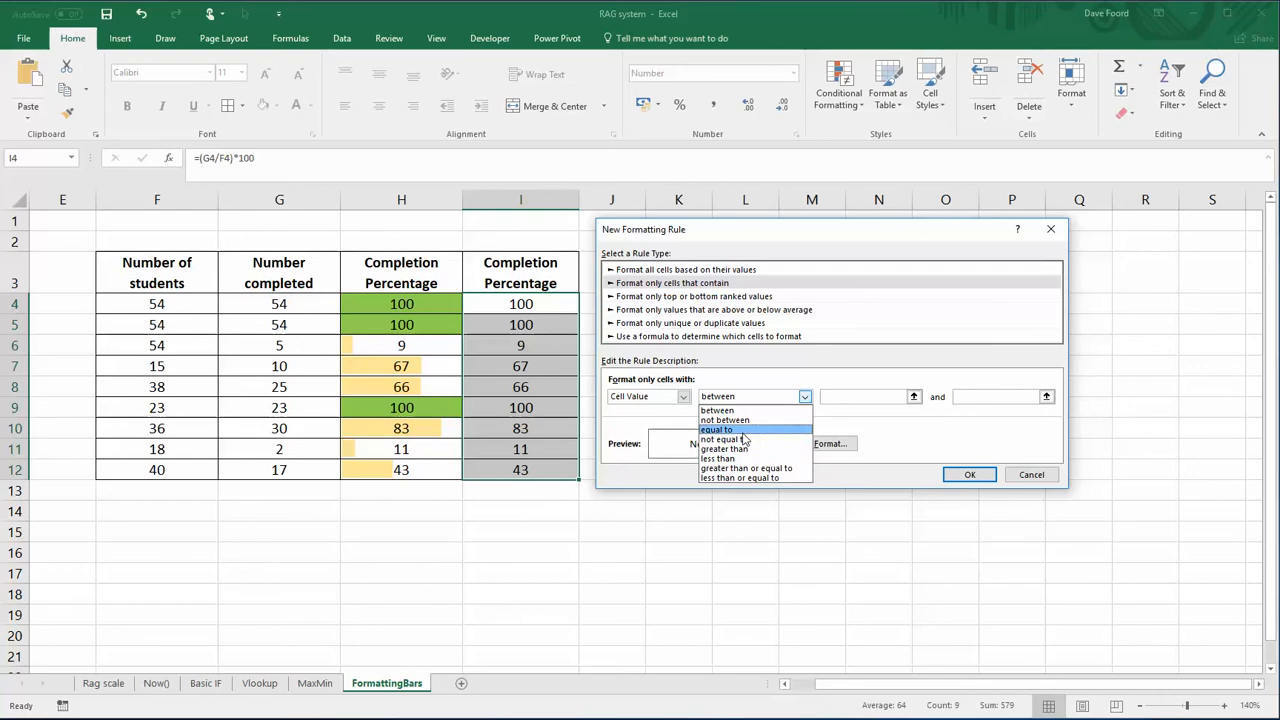
click(716, 429)
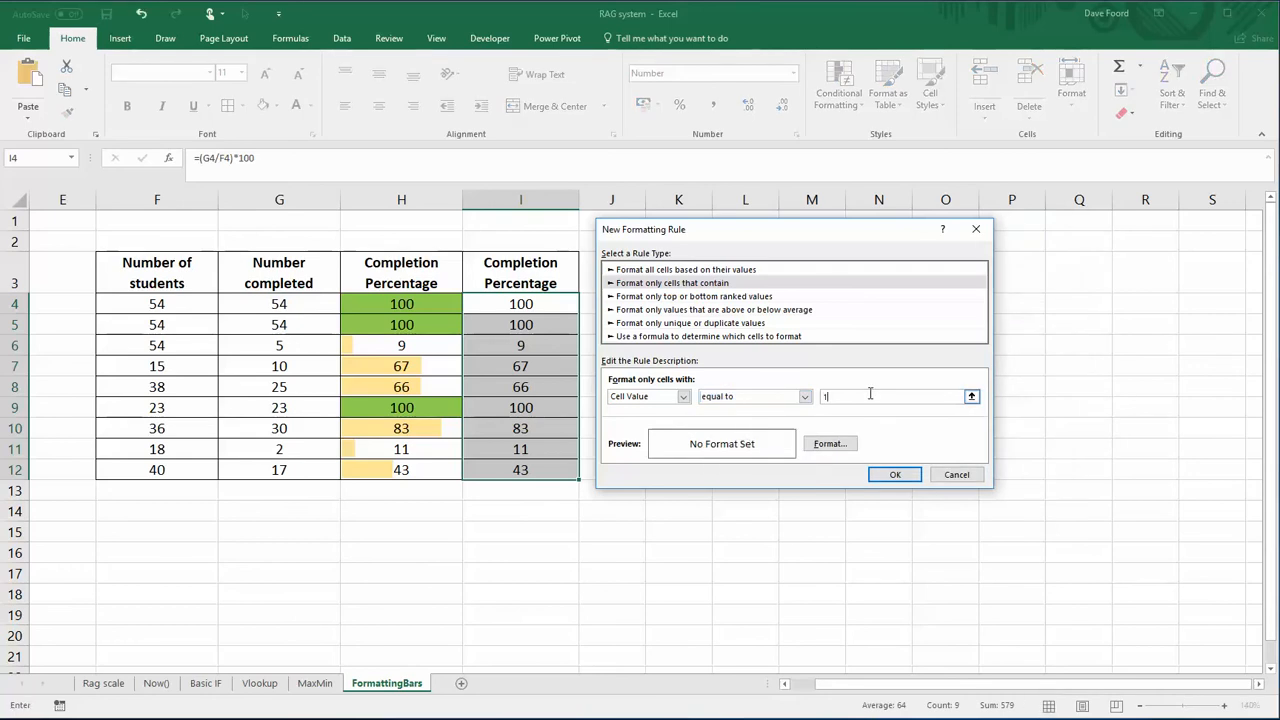
text(100)
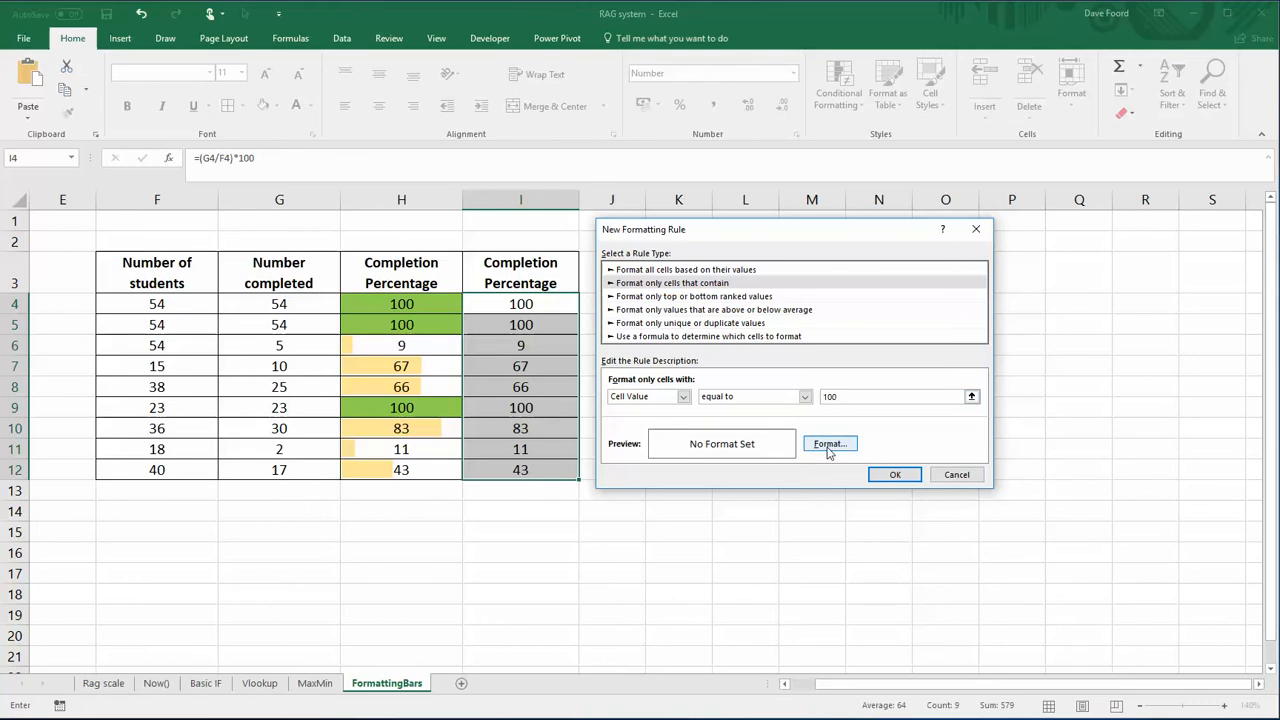
Give the equal-to-100 rule a green fill and confirm the rule.
click(829, 443)
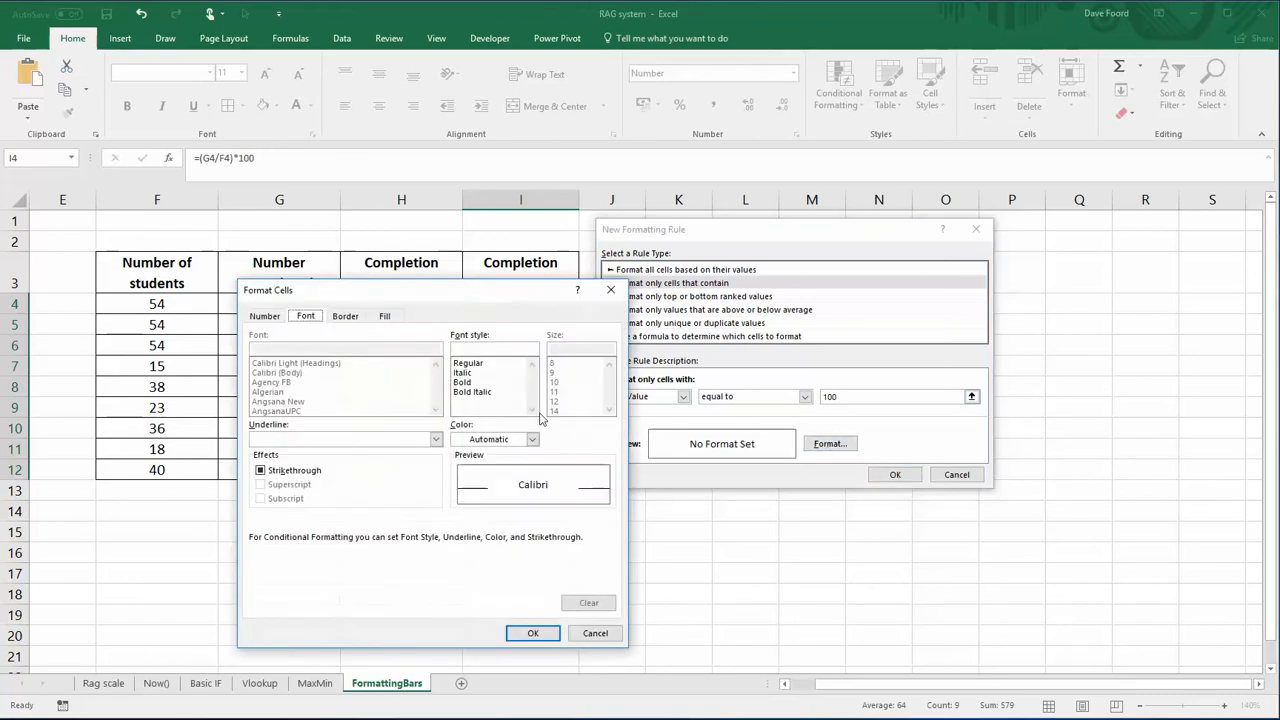
mouse_move(400, 298)
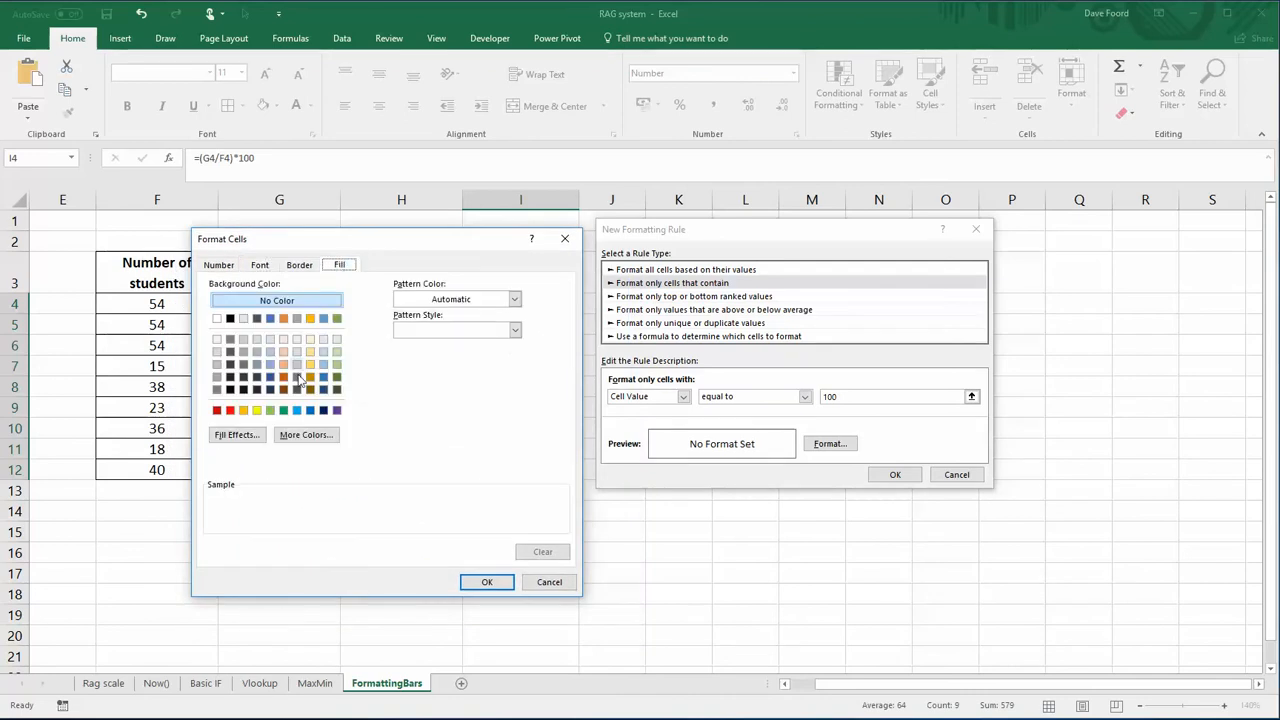
click(270, 410)
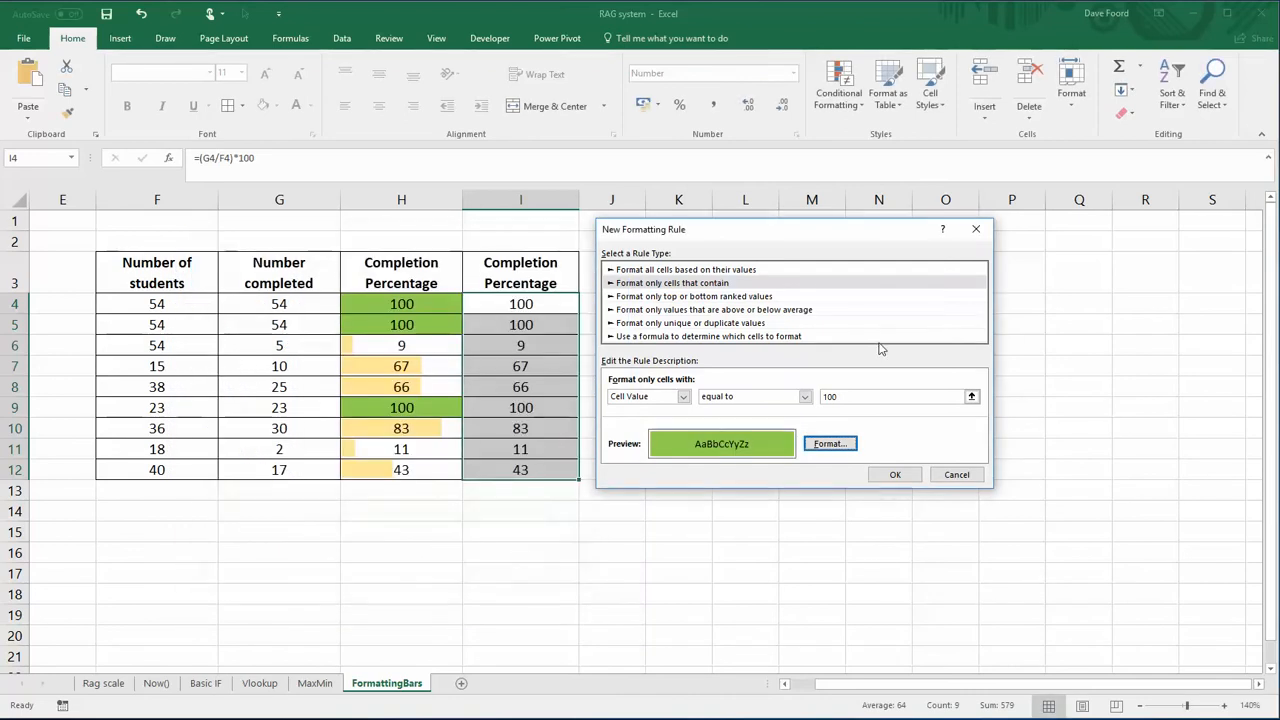
mouse_move(665, 240)
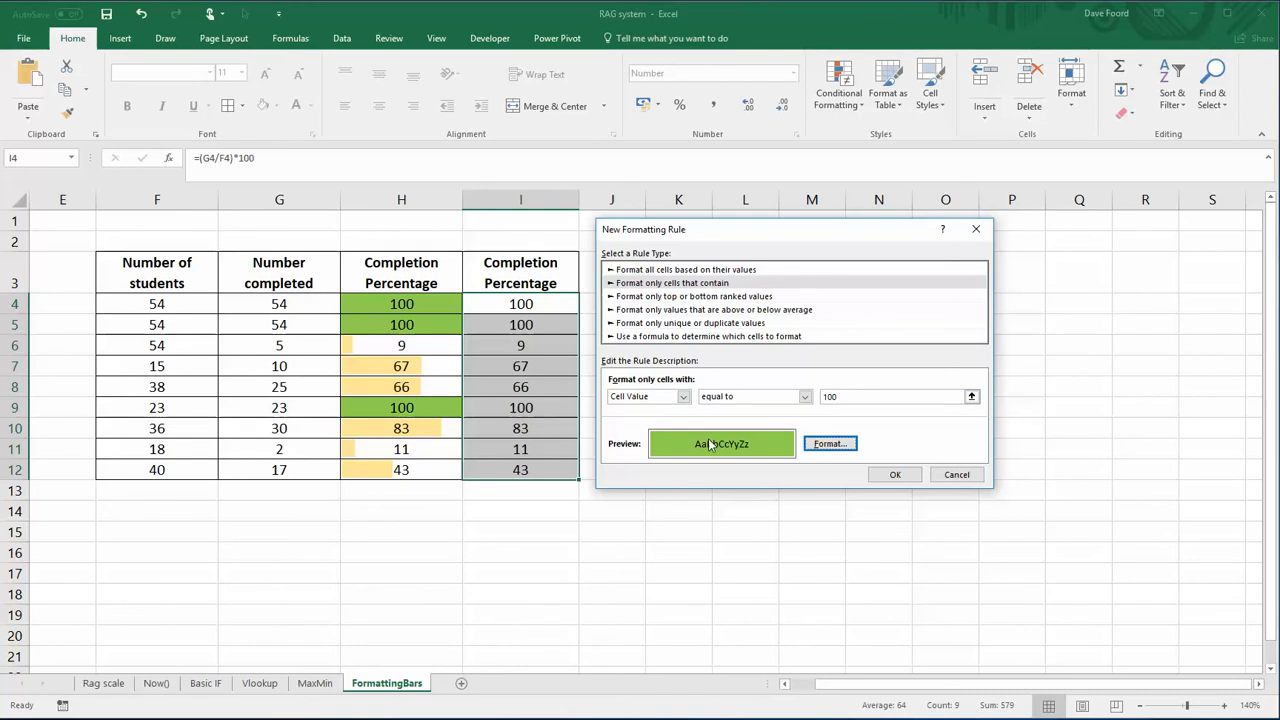
click(894, 474)
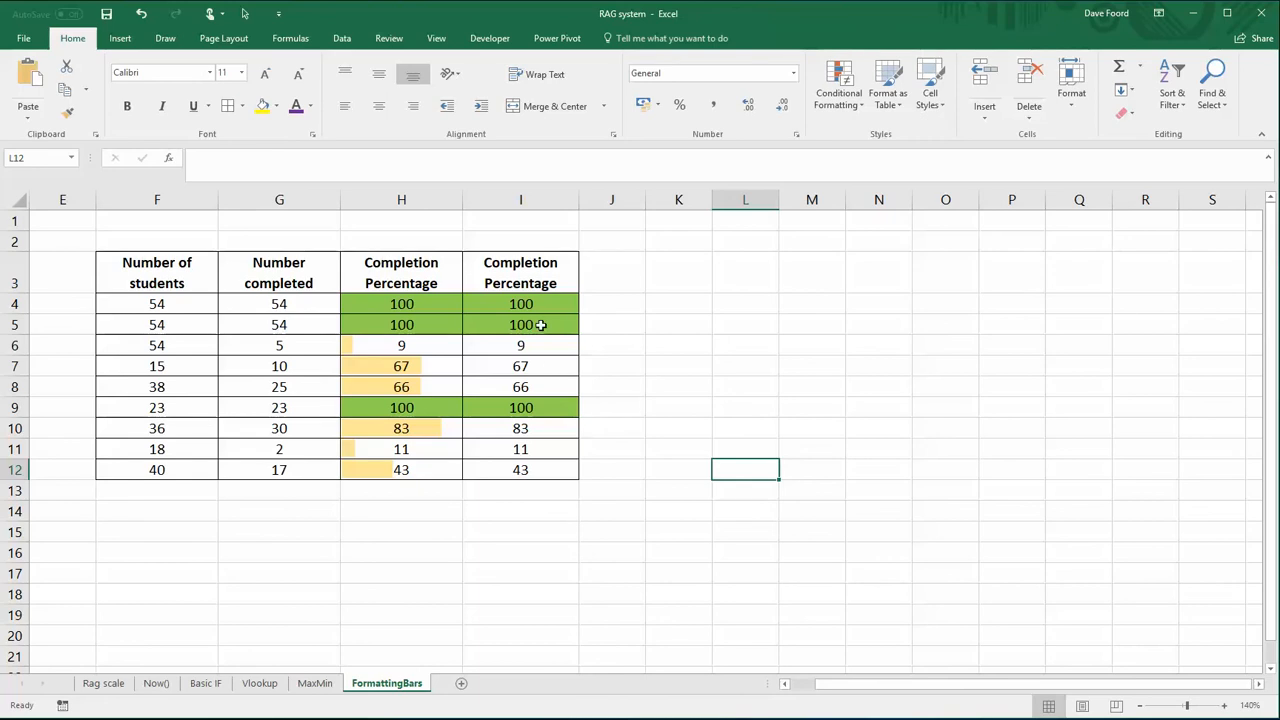
Apply Solid Fill Orange data bars to the Completion Percentage values I4:I12.
click(520, 303)
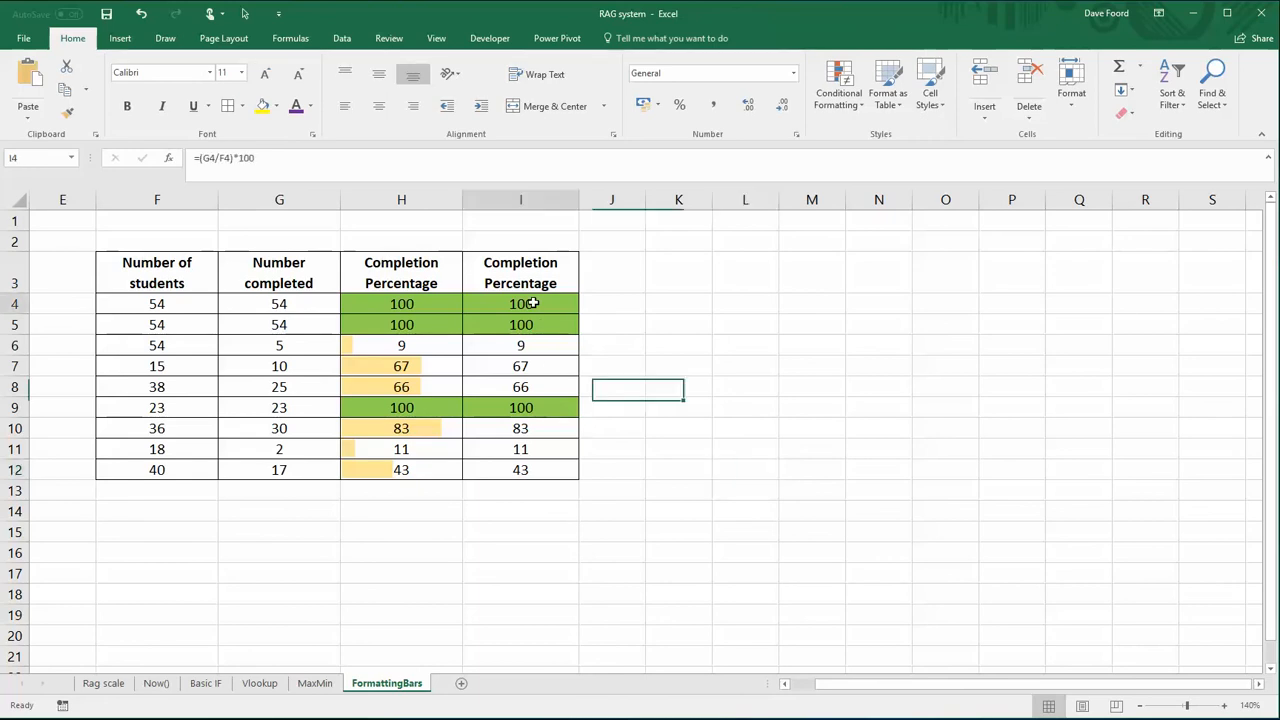
drag(520, 303, 520, 470)
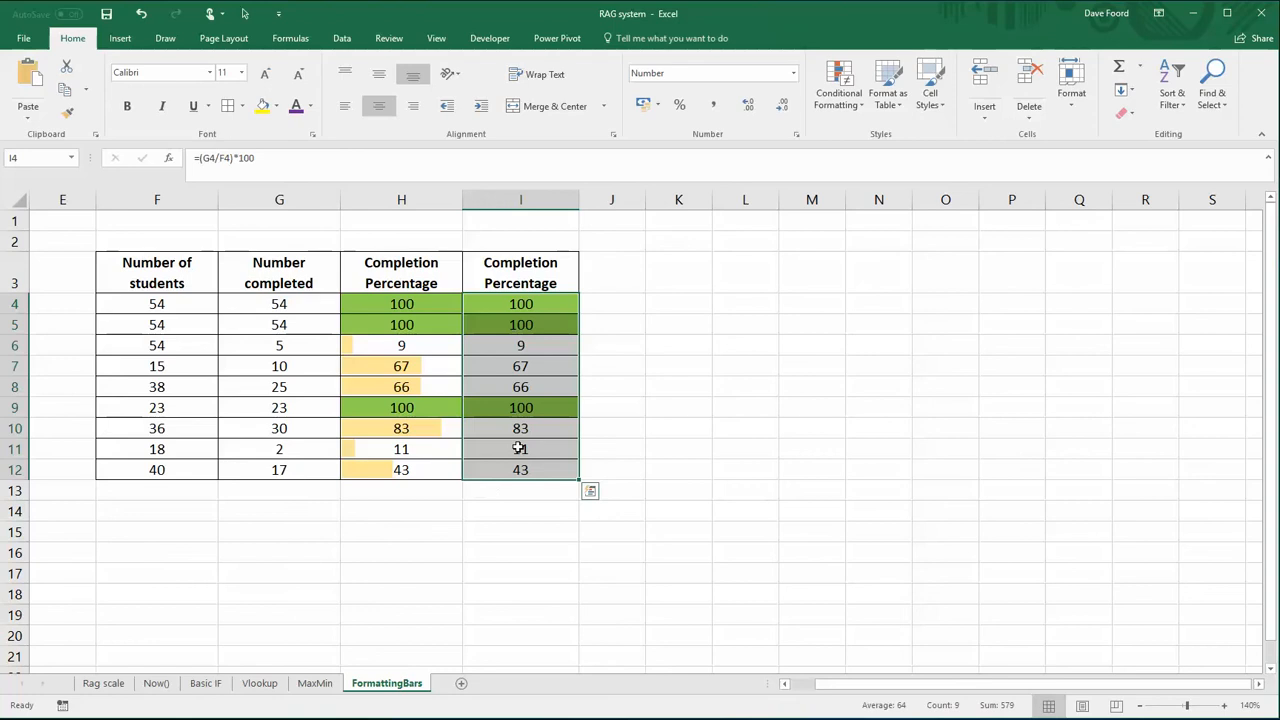
click(838, 85)
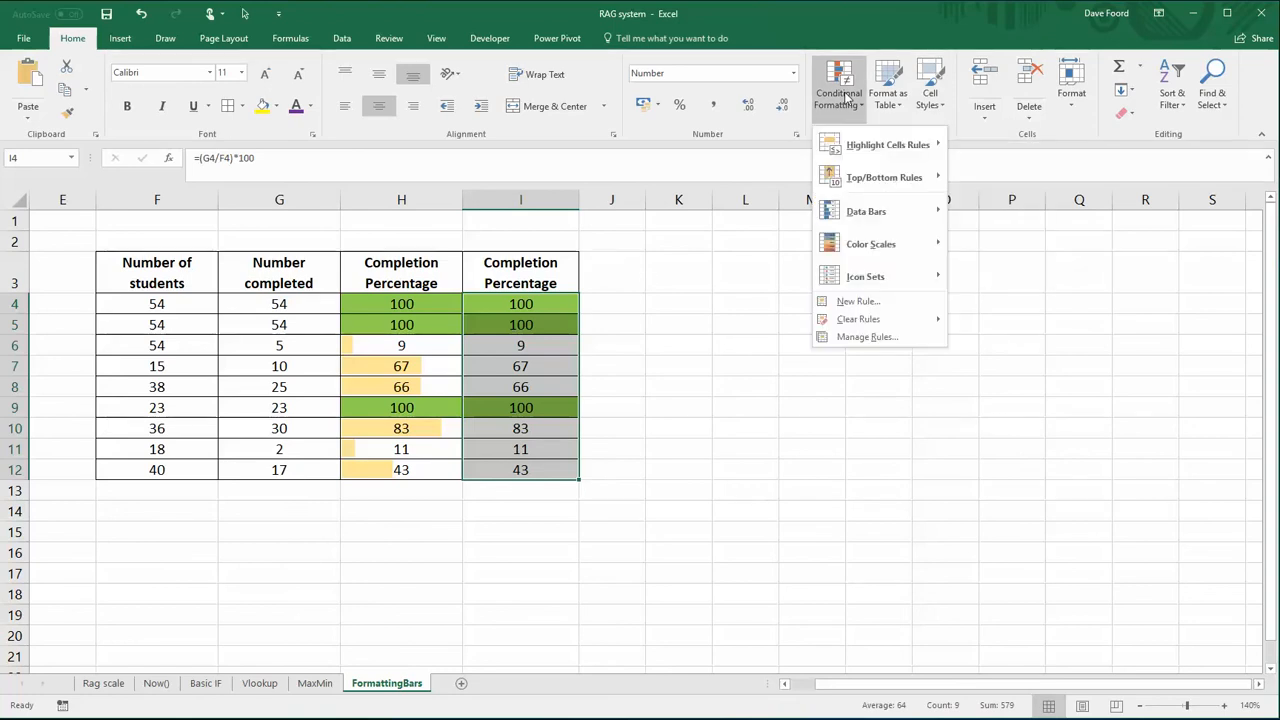
mouse_move(848, 99)
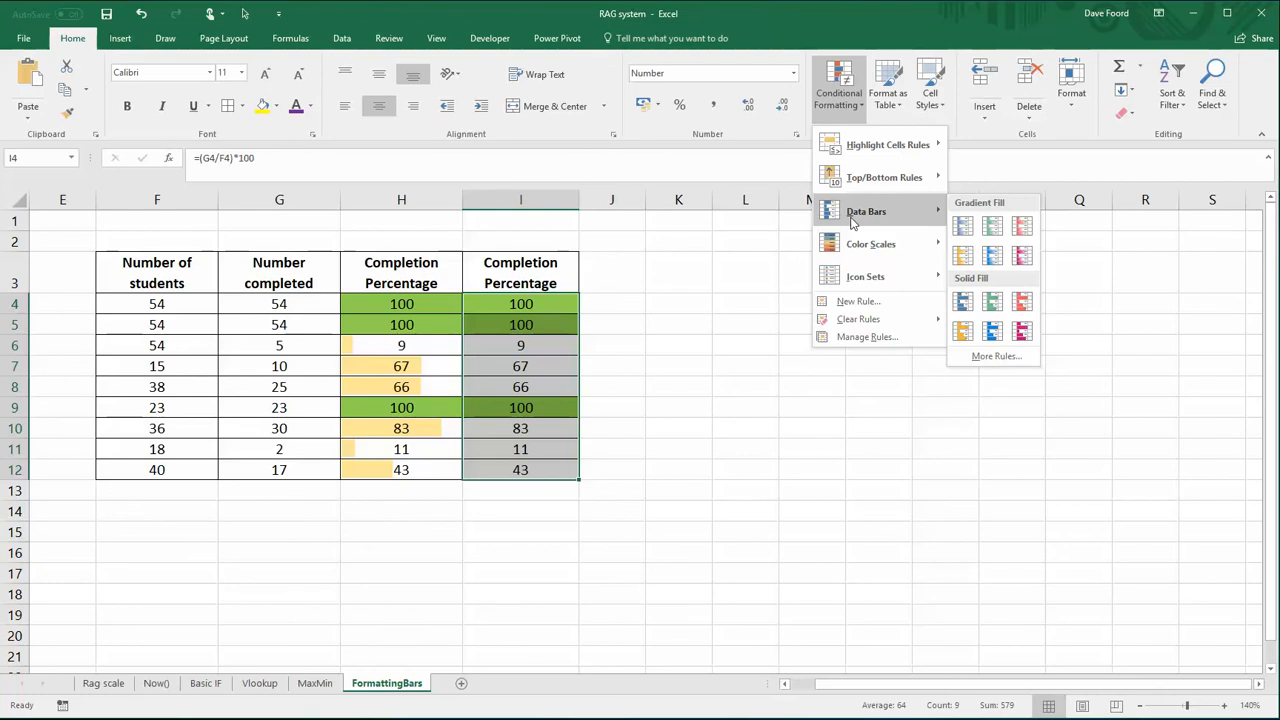
mouse_move(900, 217)
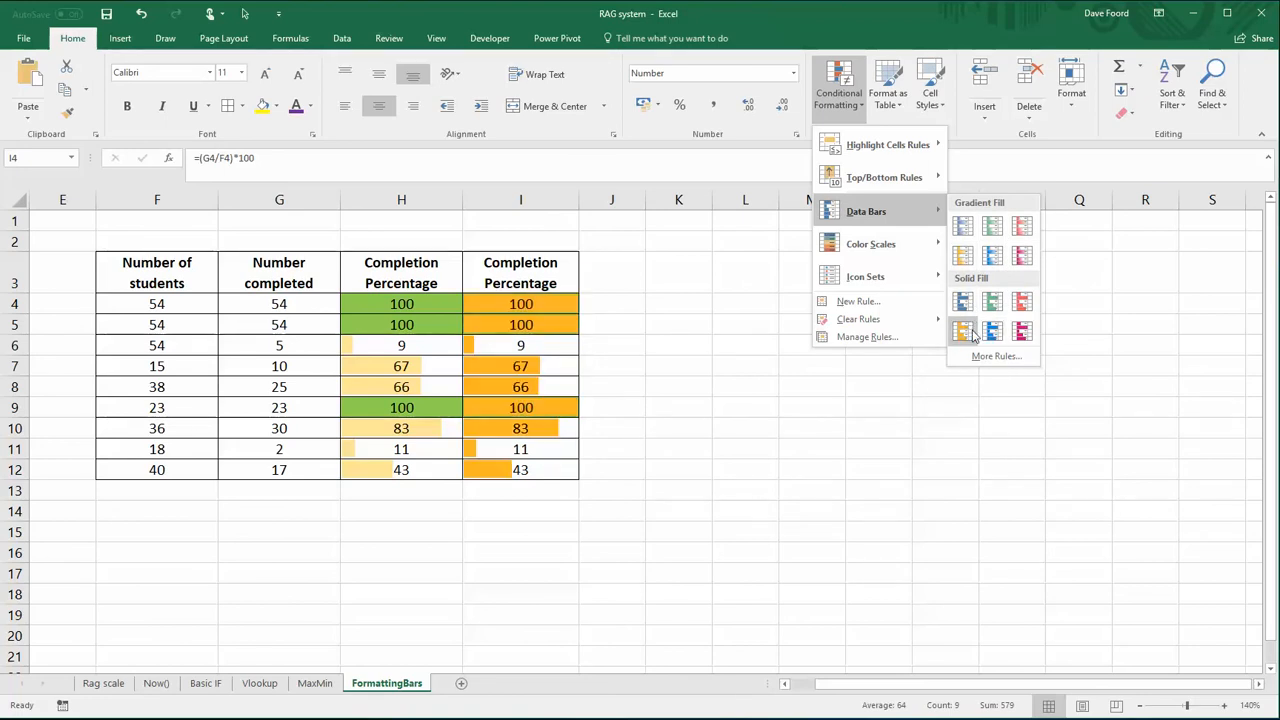
mouse_move(963, 332)
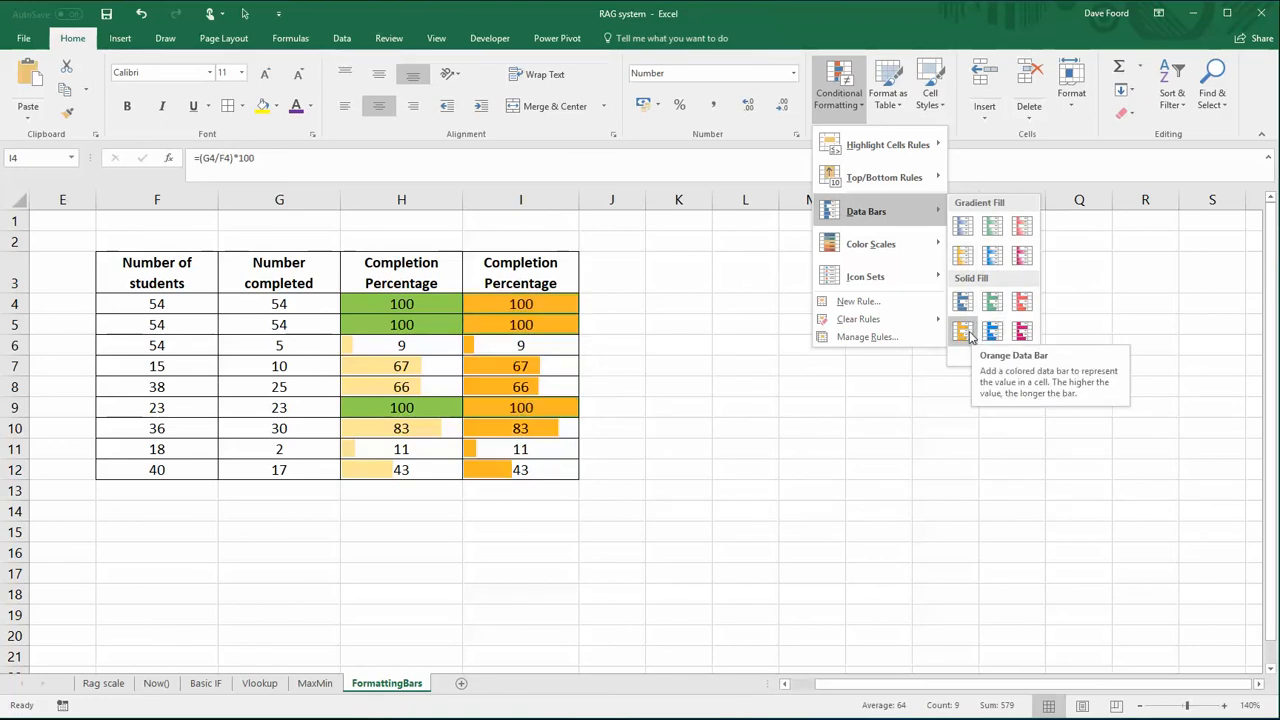
click(962, 330)
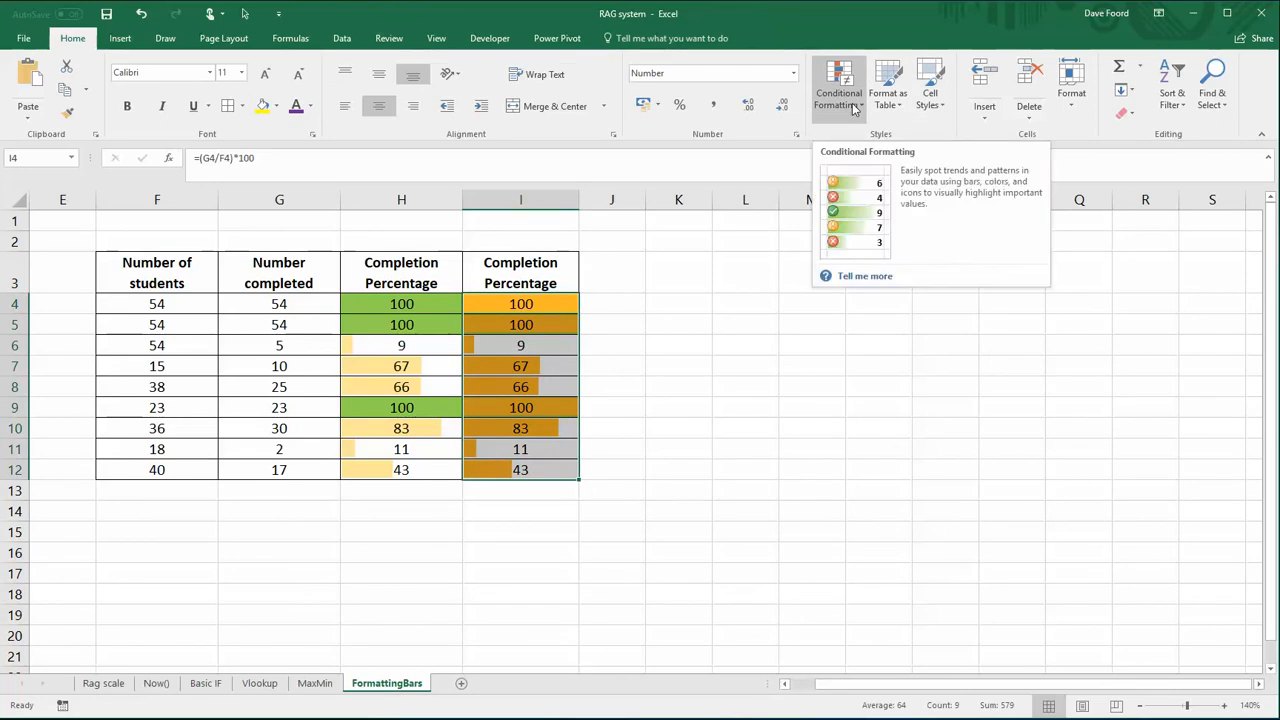
click(838, 85)
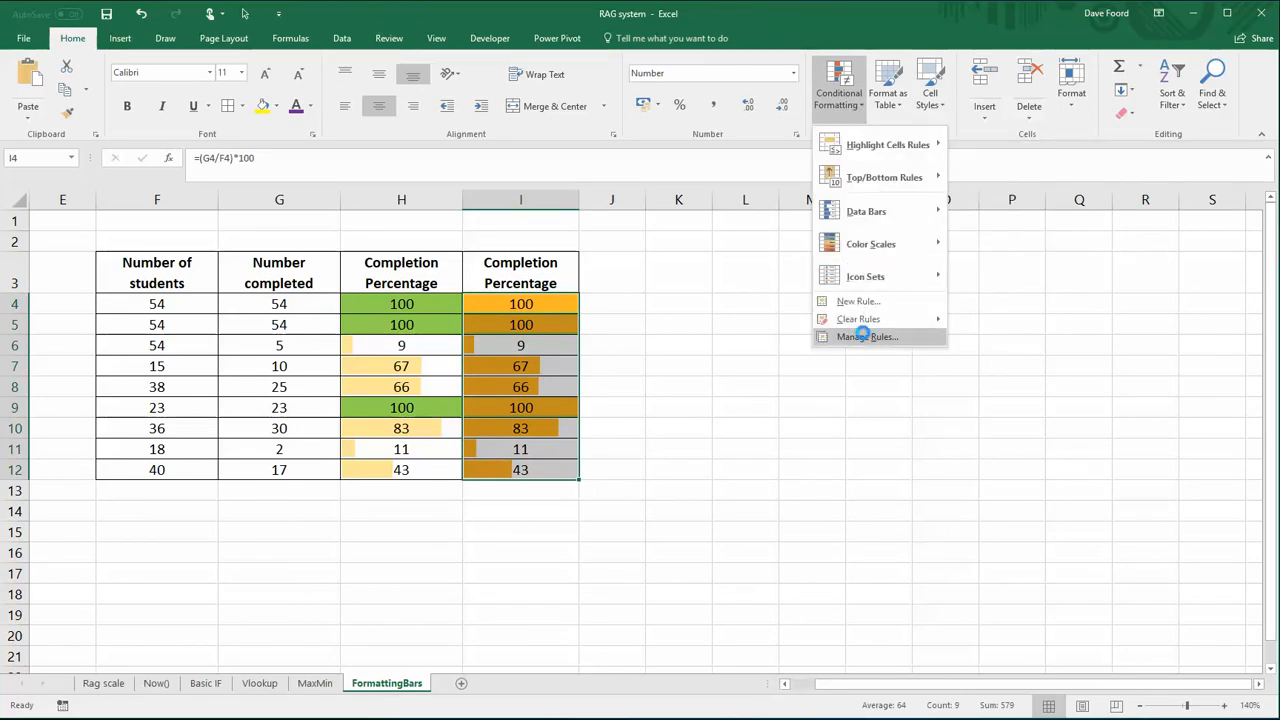
Move the Data Bar rule below the Cell Value = 100 rule and confirm.
click(867, 336)
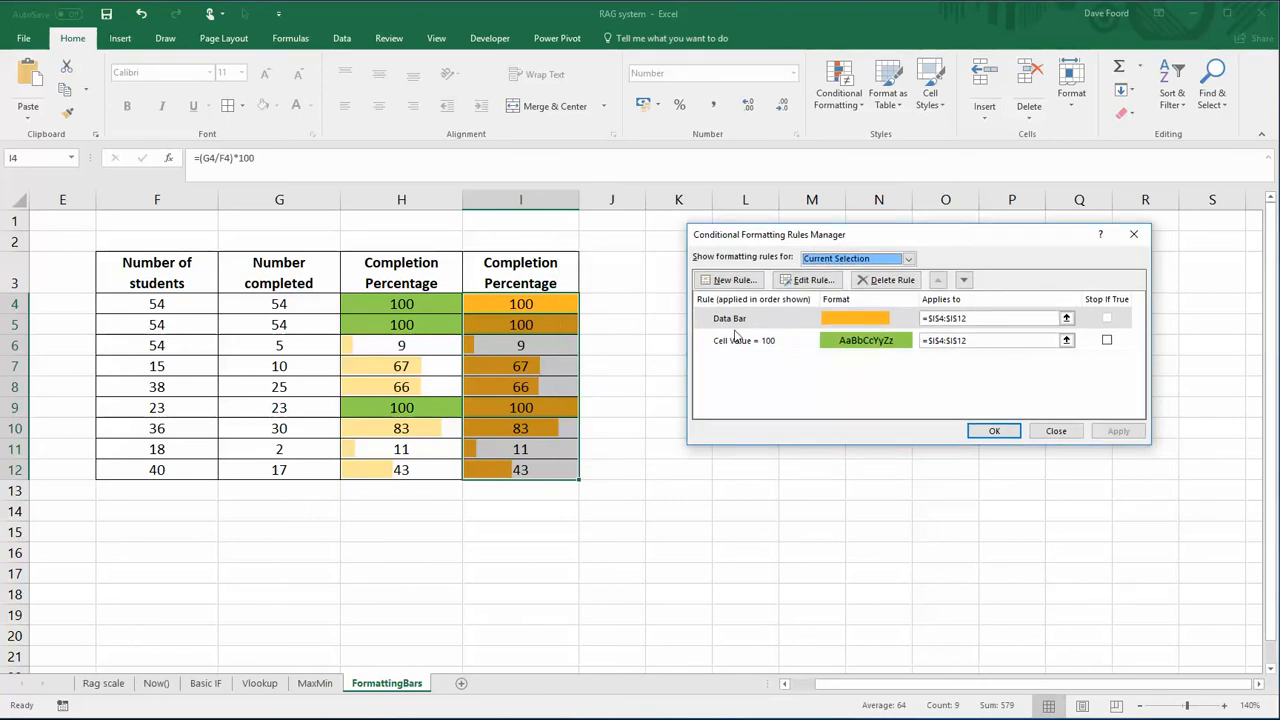
mouse_move(783, 320)
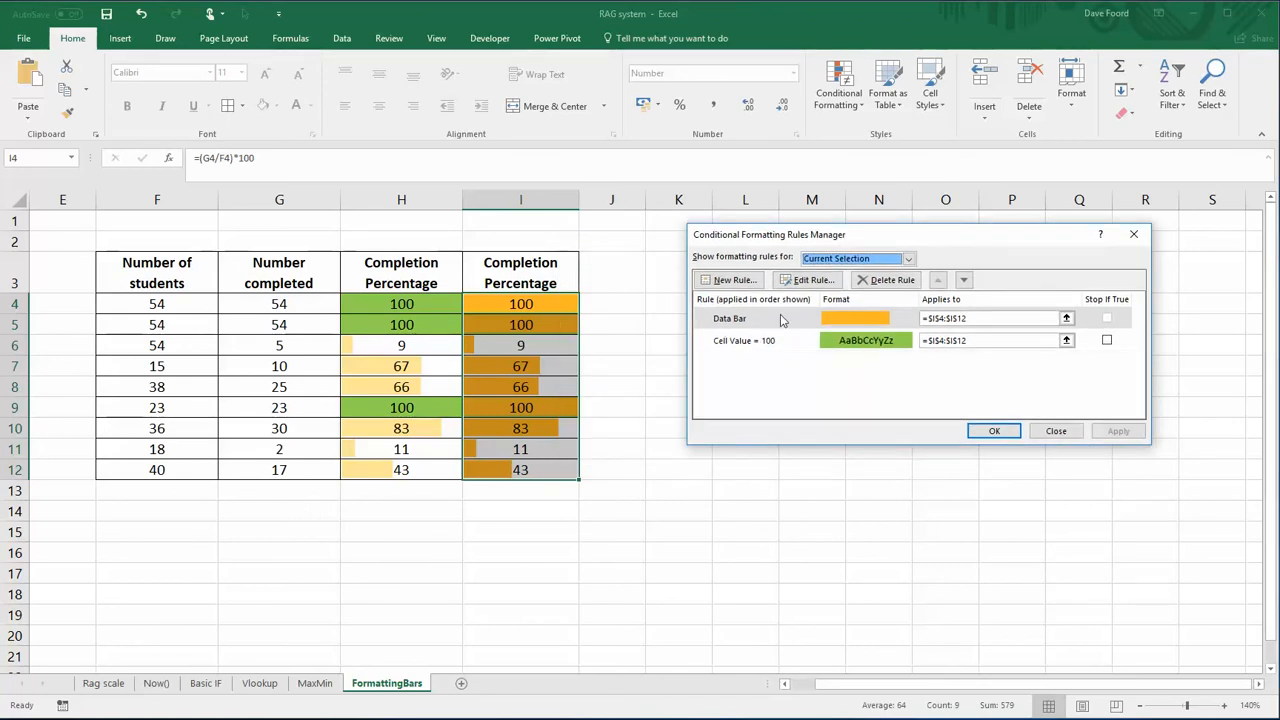
click(745, 318)
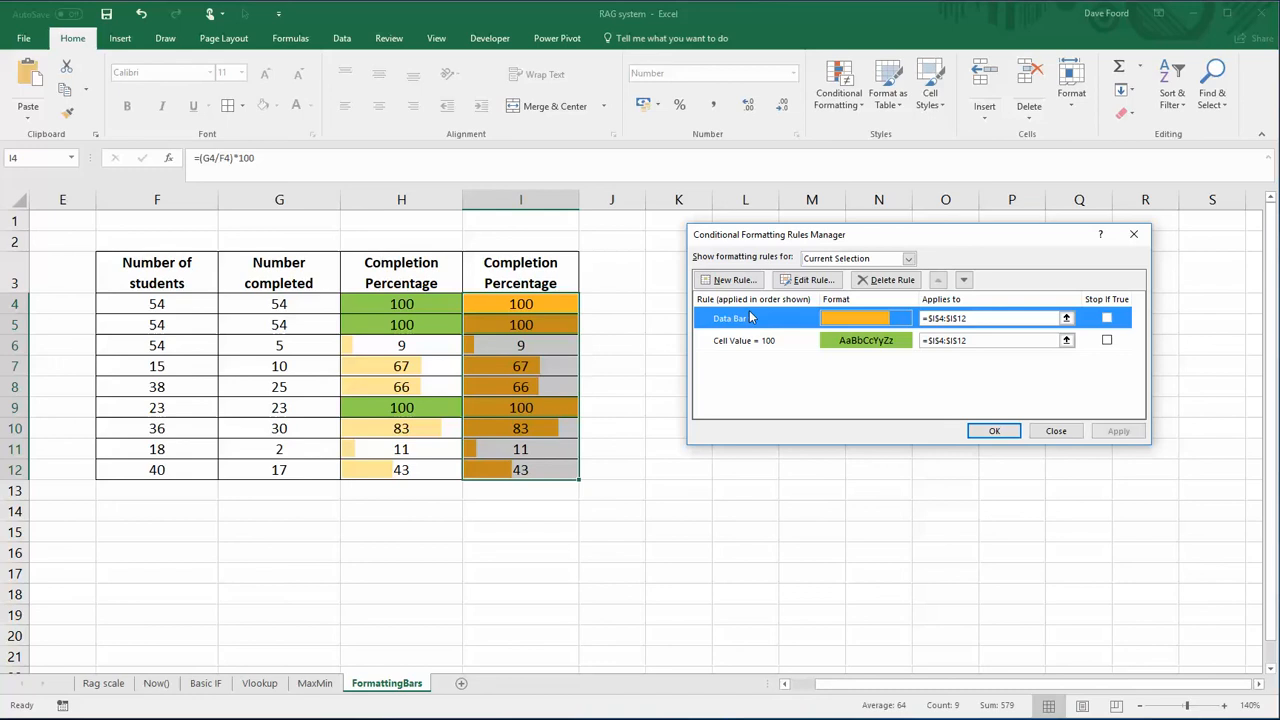
mouse_move(621, 309)
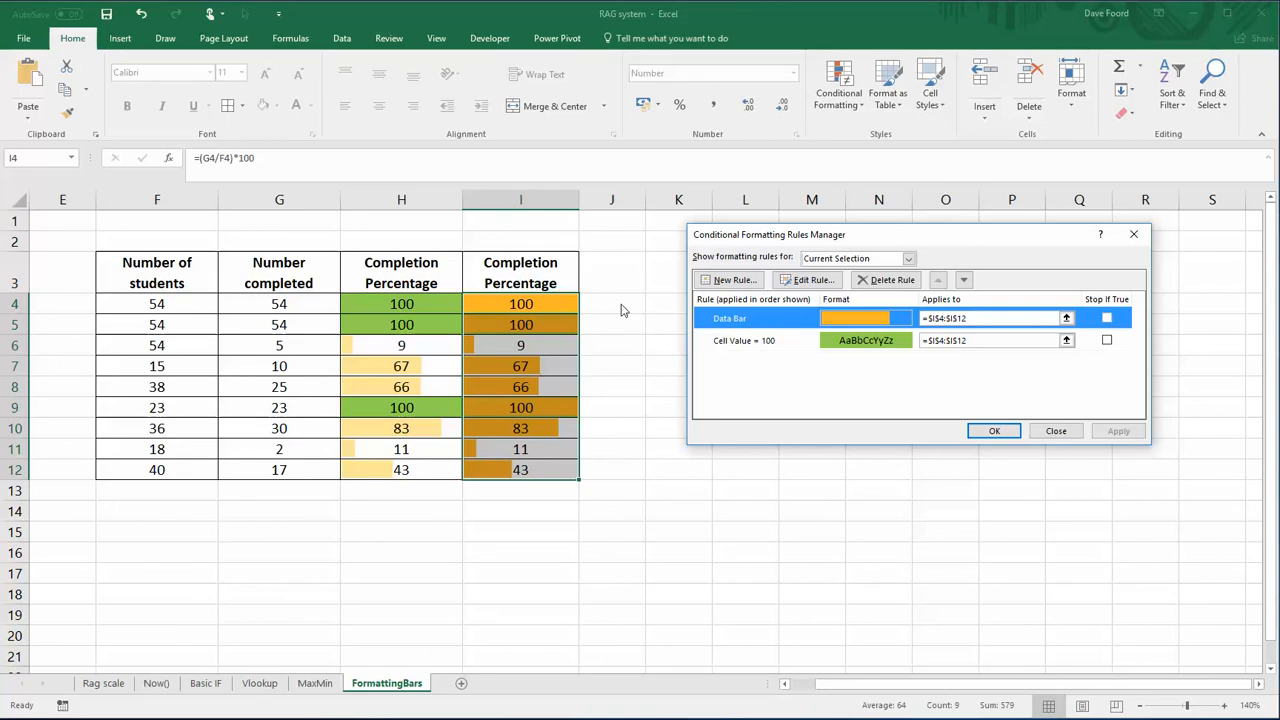
mouse_move(550, 335)
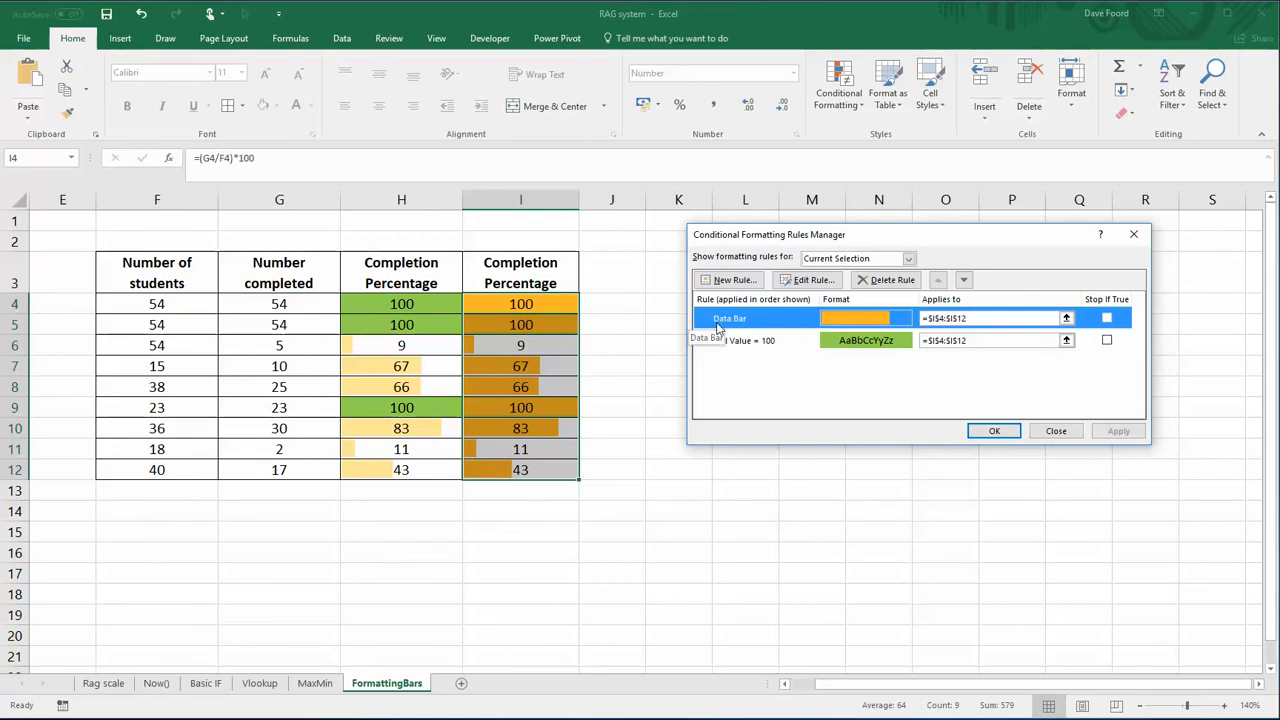
mouse_move(963, 279)
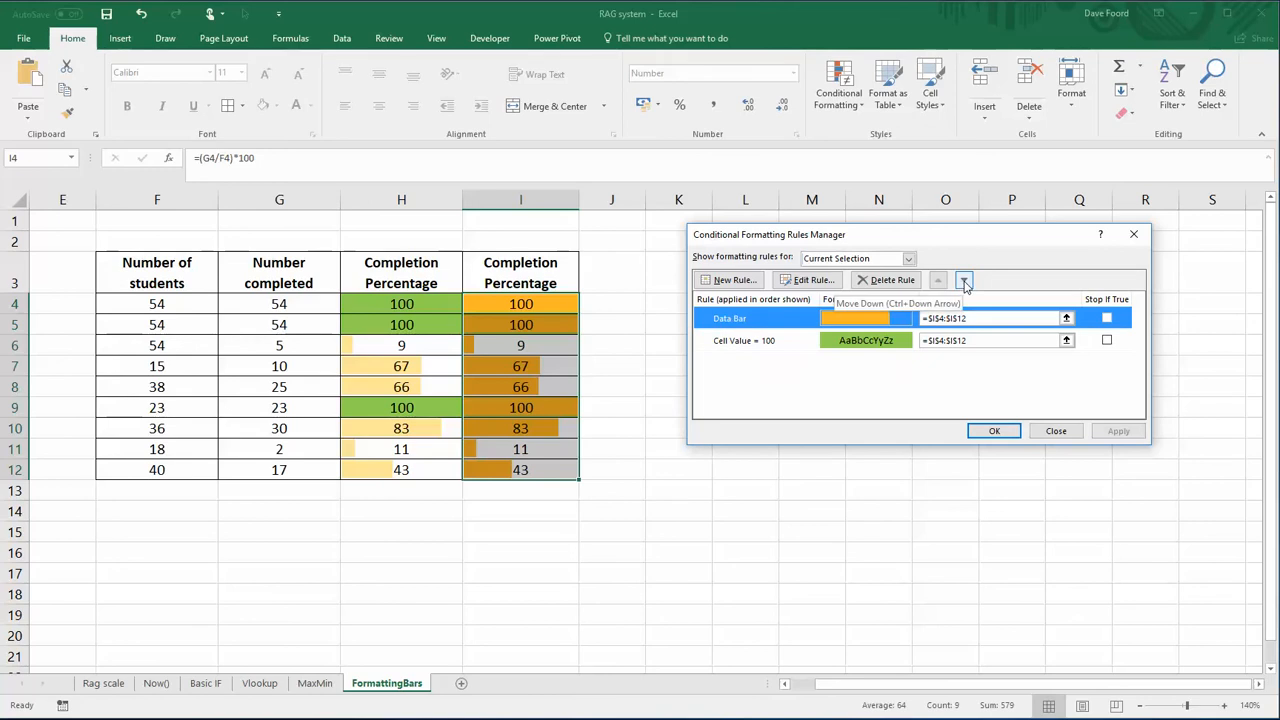
click(963, 279)
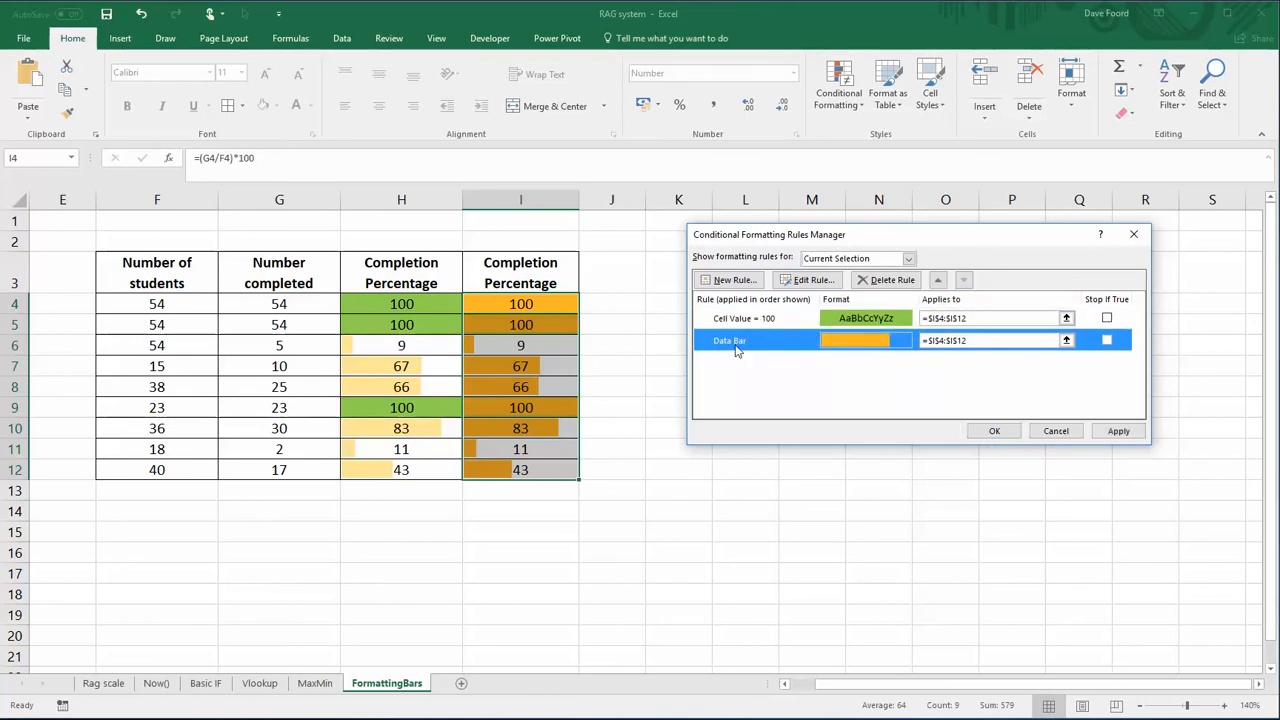
click(994, 430)
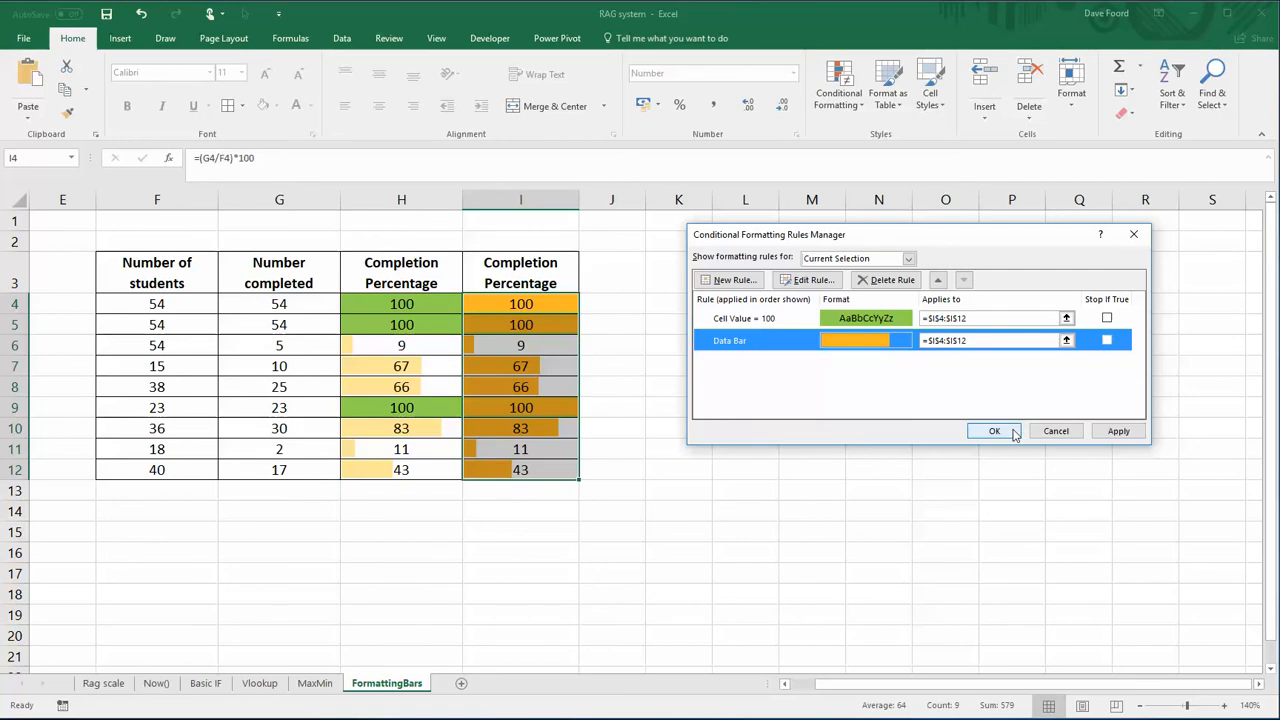
click(994, 430)
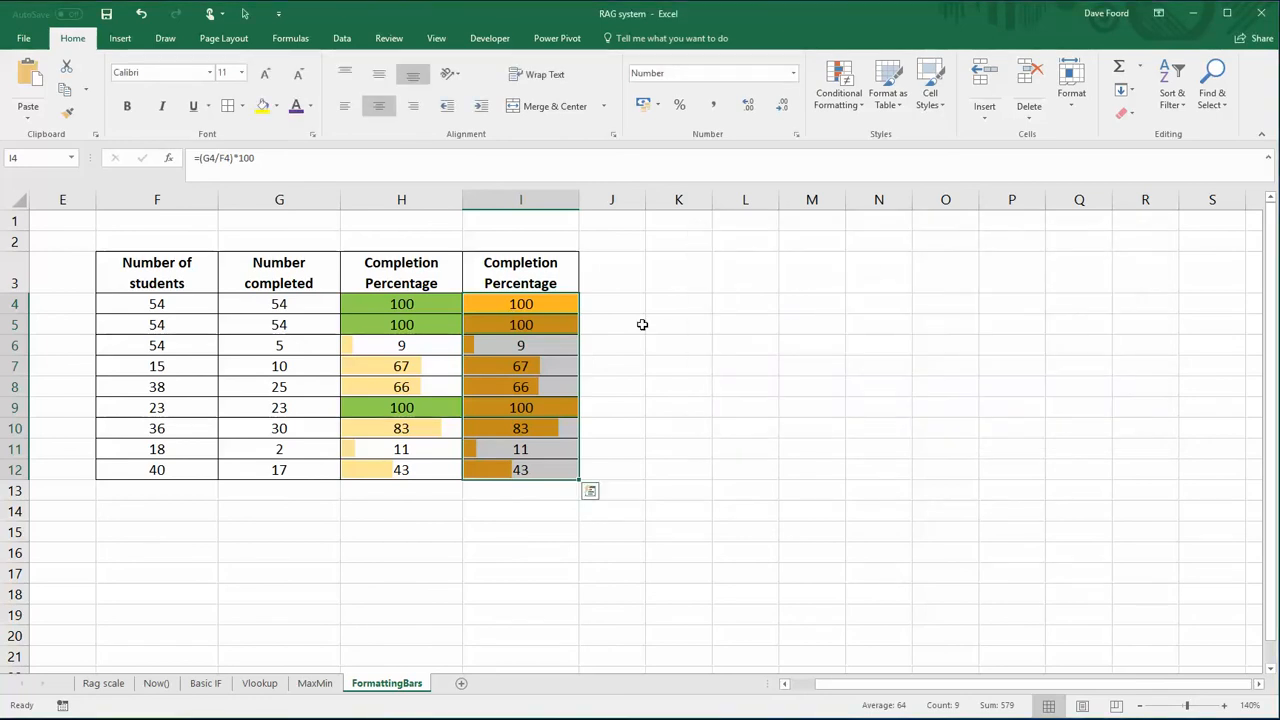
Turn on Stop If True for the Cell Value = 100 rule and confirm.
click(838, 90)
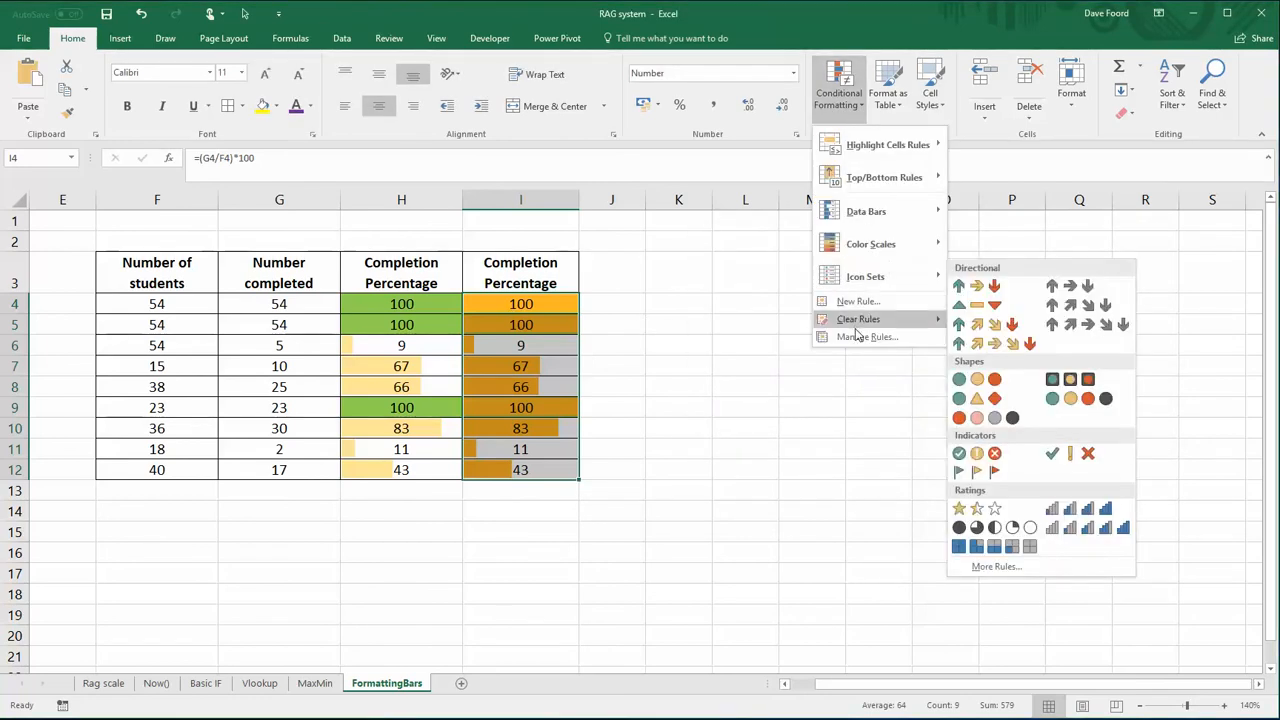
click(868, 336)
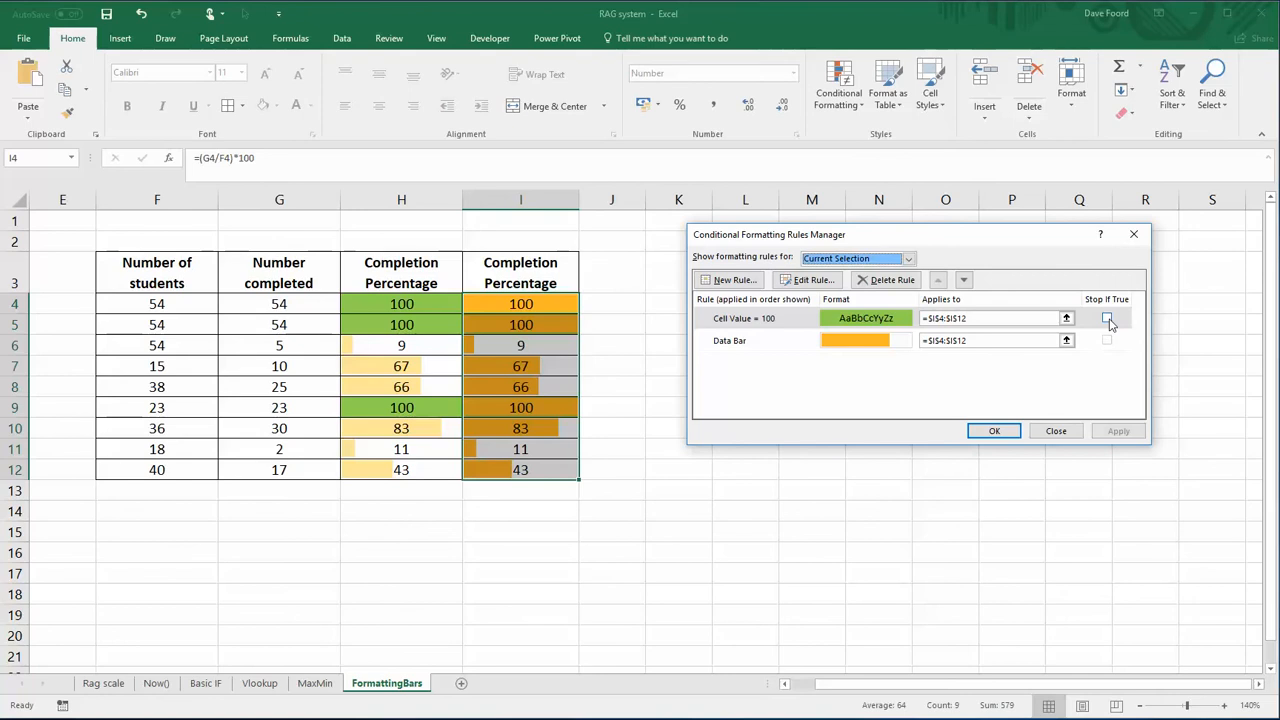
click(1107, 318)
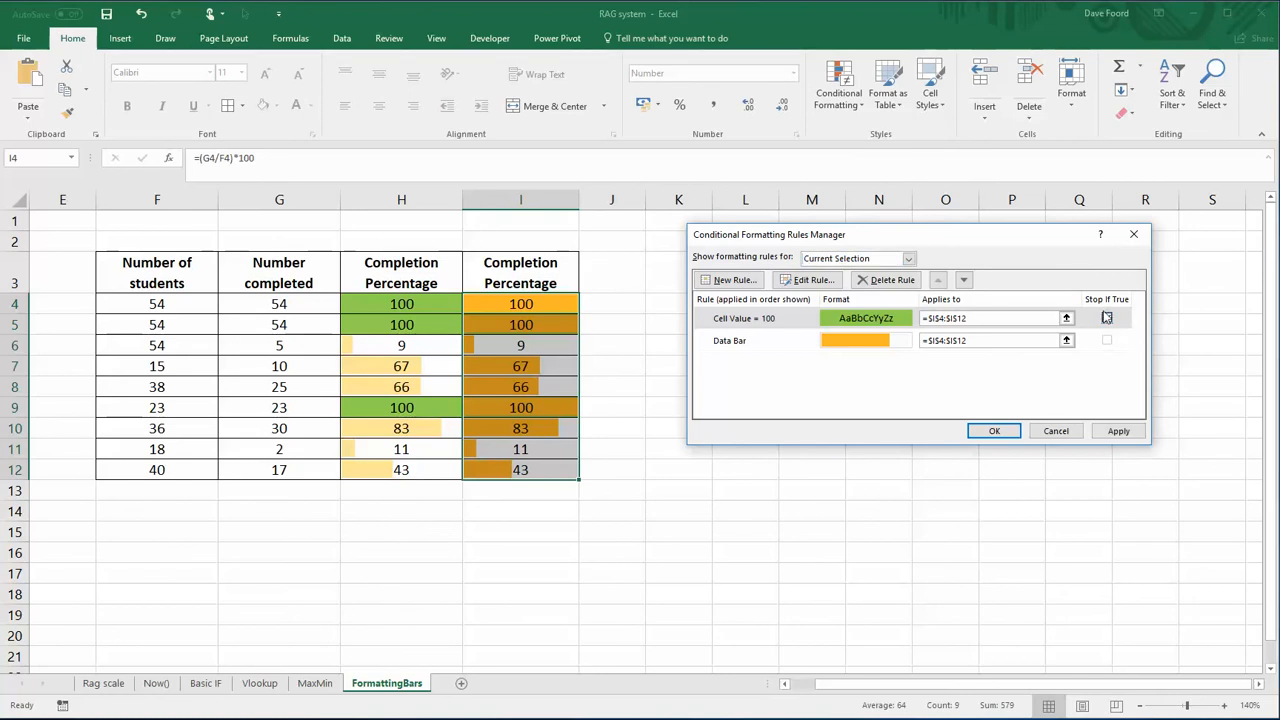
click(1106, 318)
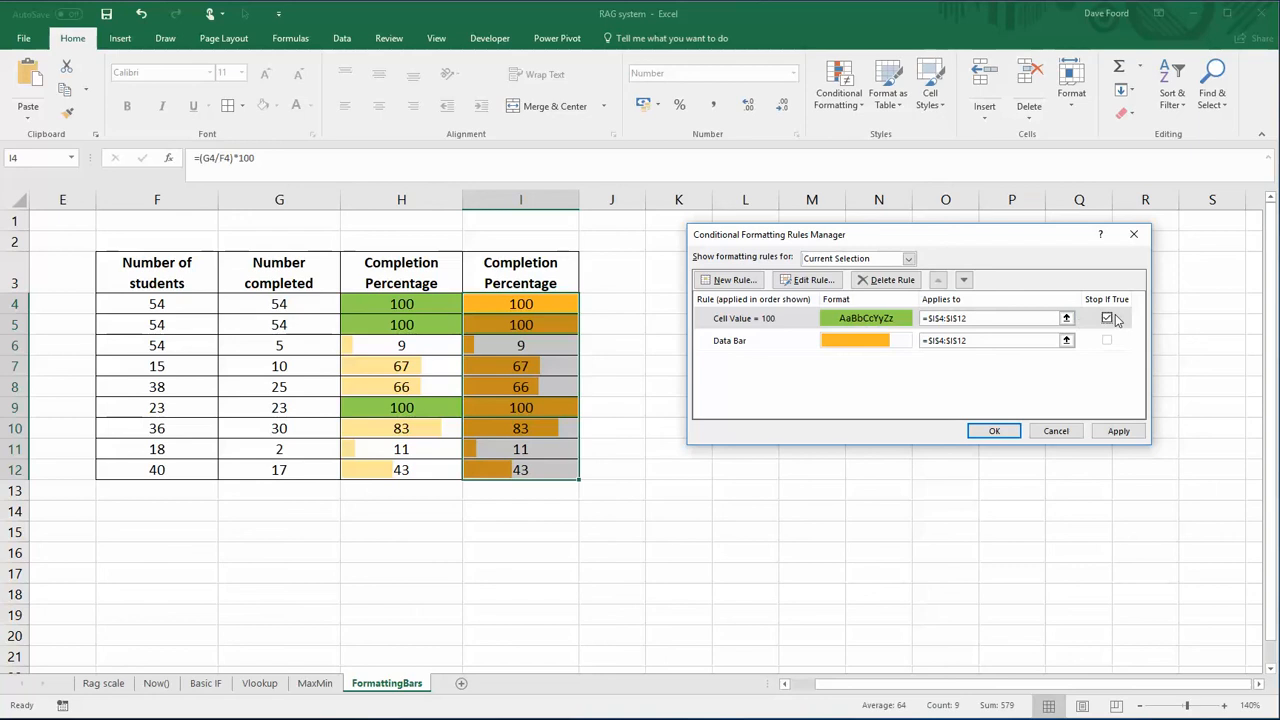
click(1106, 318)
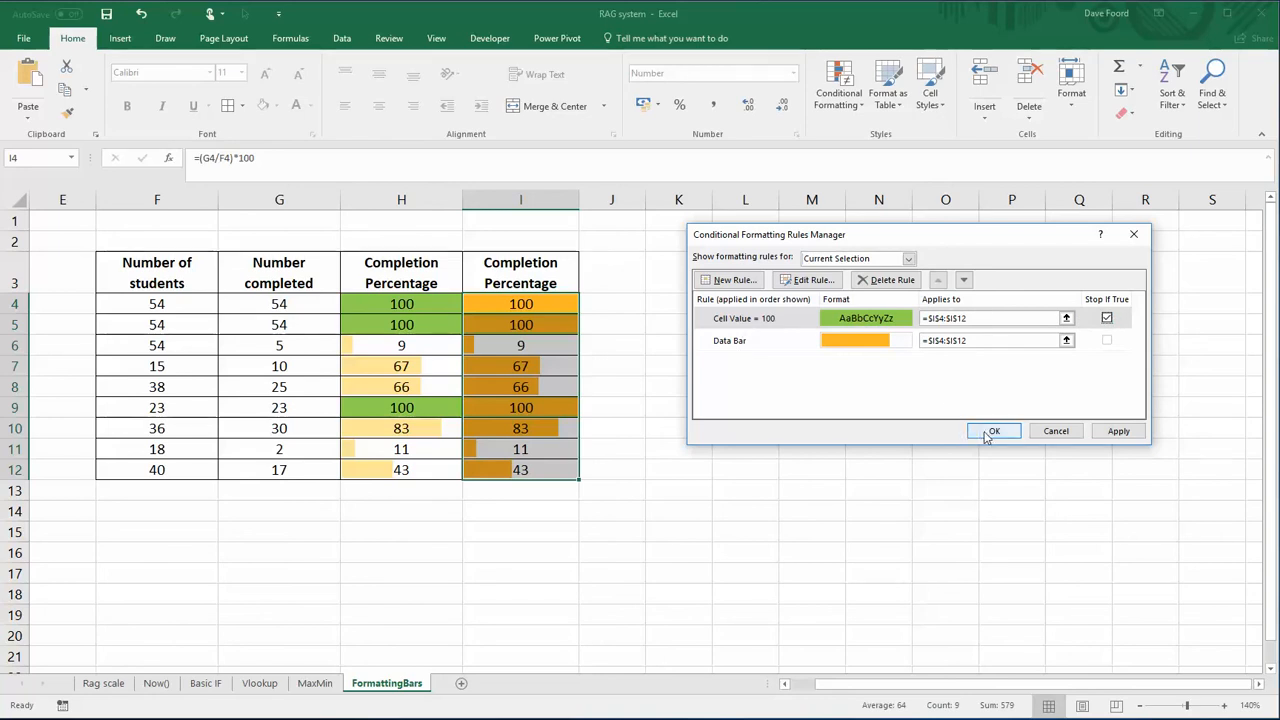
click(994, 430)
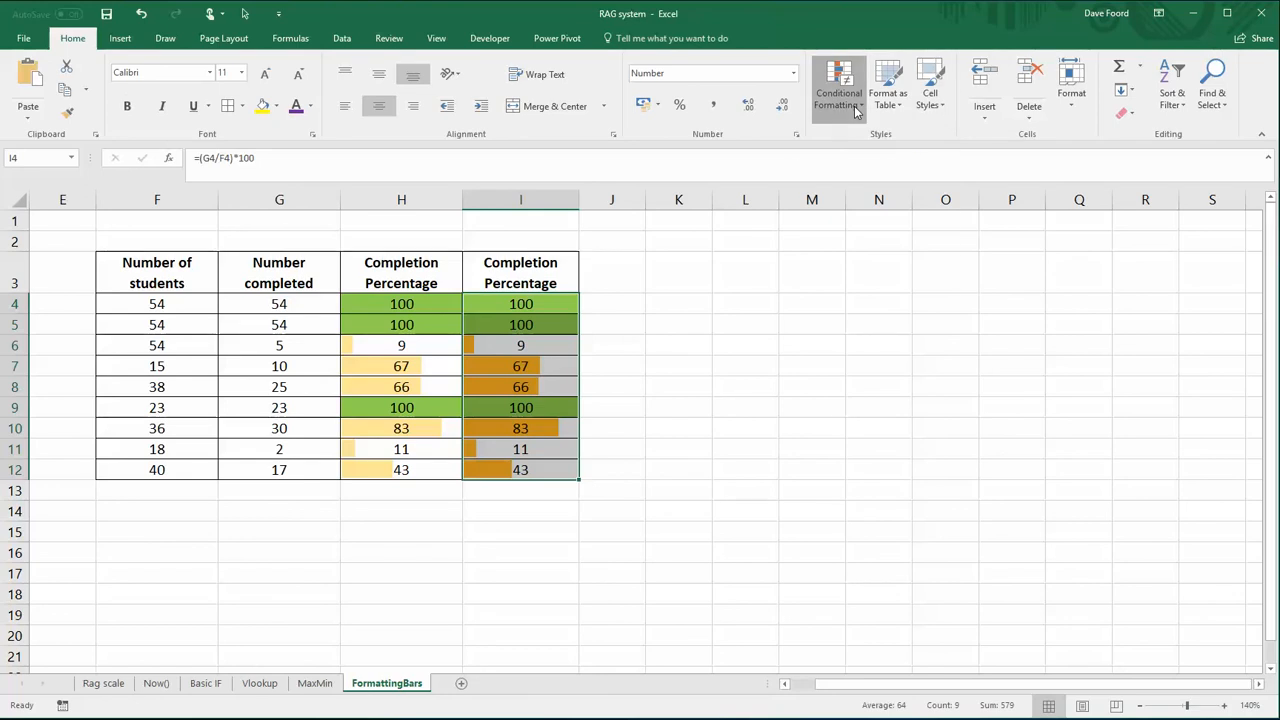
click(838, 90)
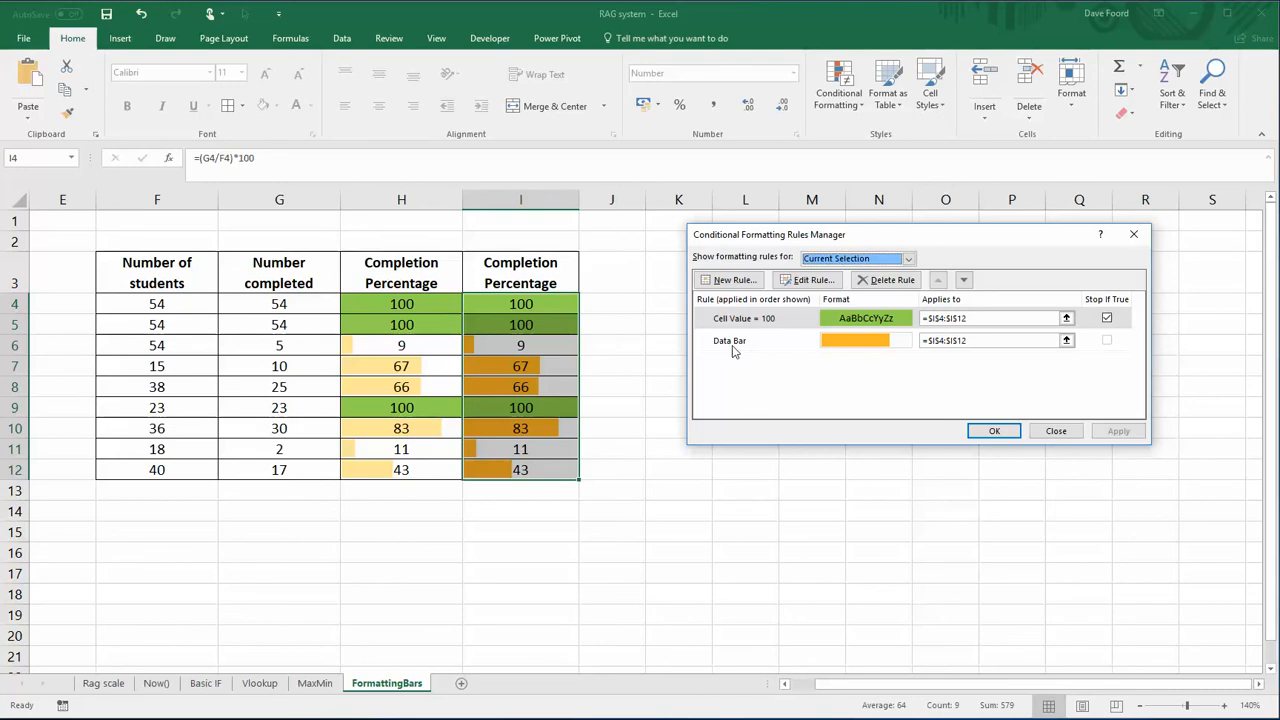
Edit the data bar rule to yellow, with Number minimum 0 and maximum 100.
click(730, 340)
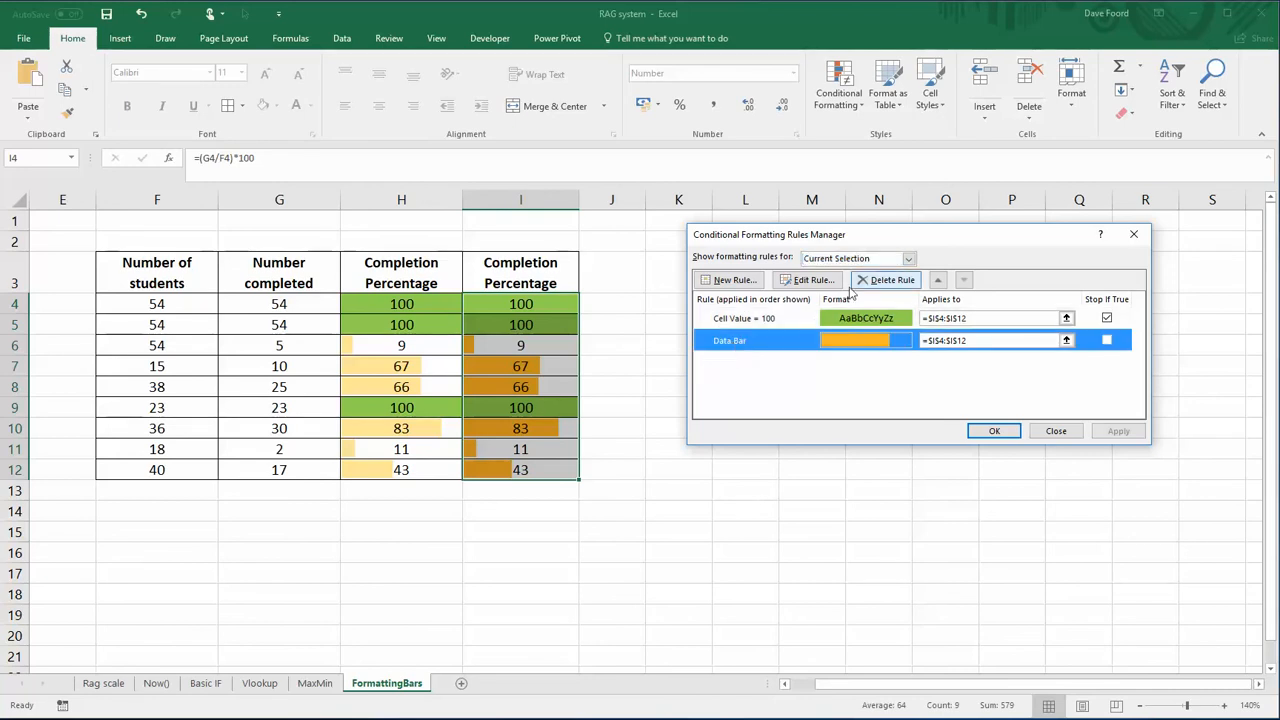
click(810, 279)
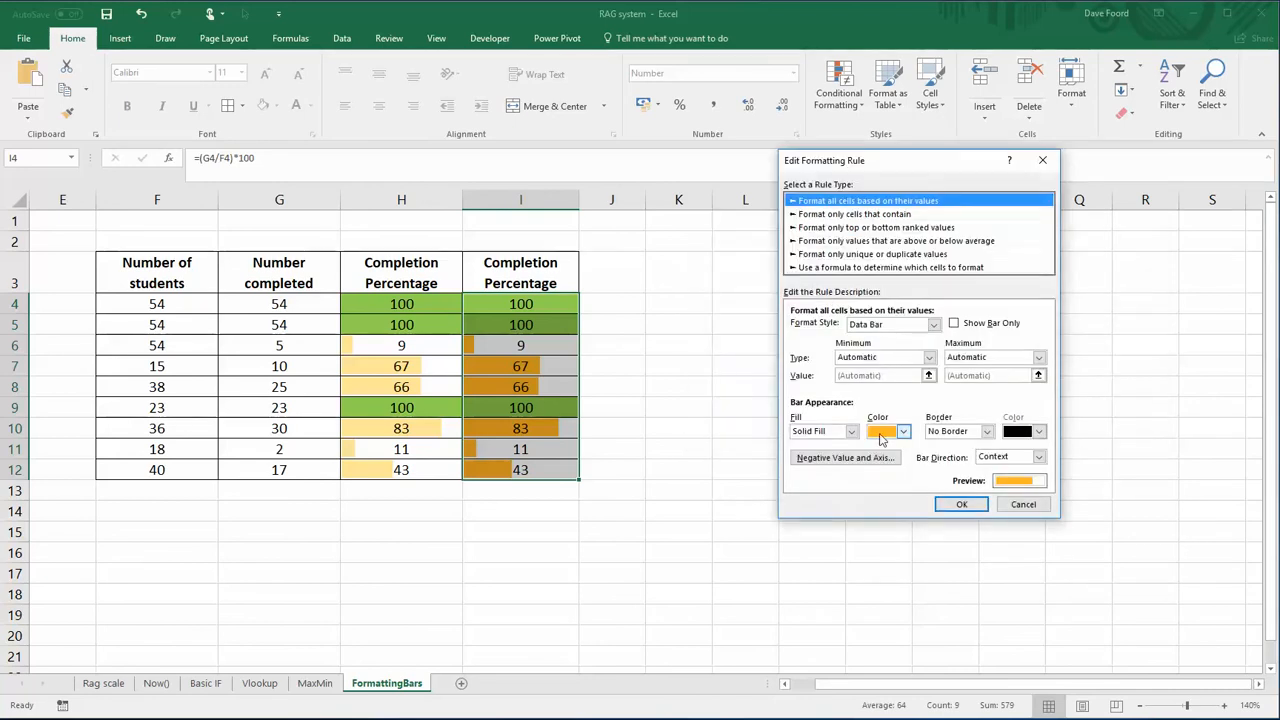
click(903, 431)
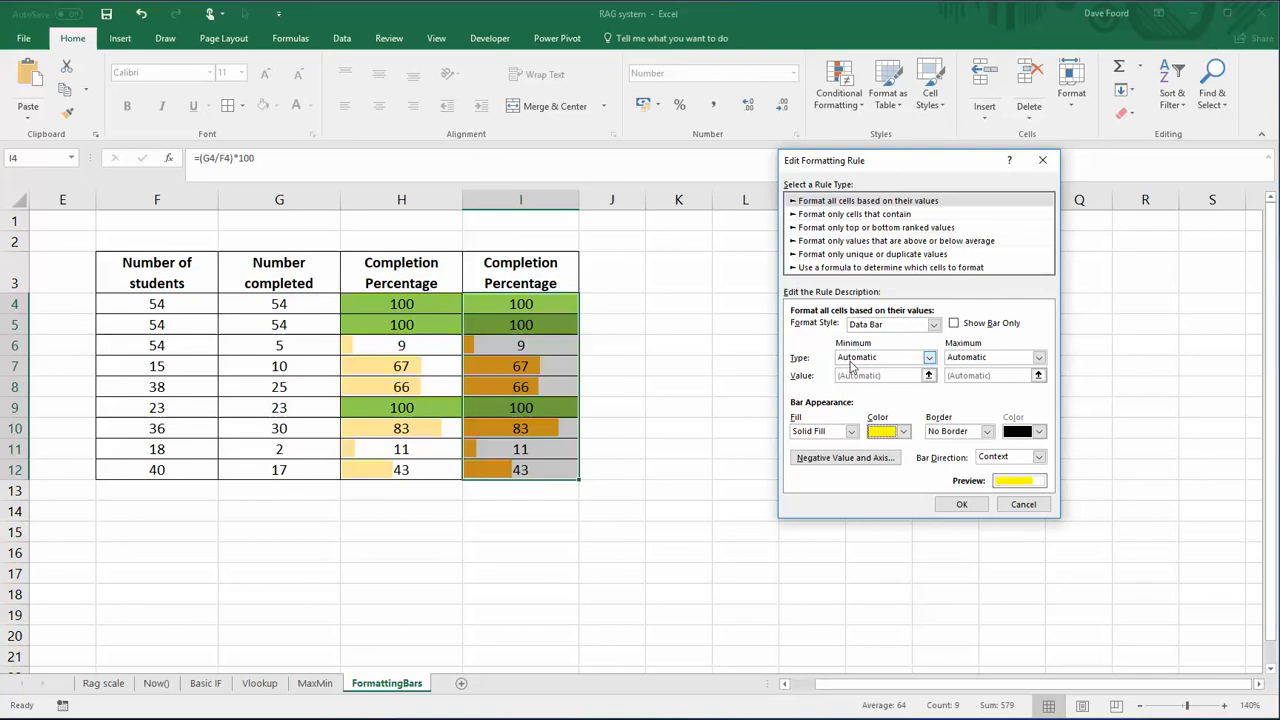
mouse_move(900, 362)
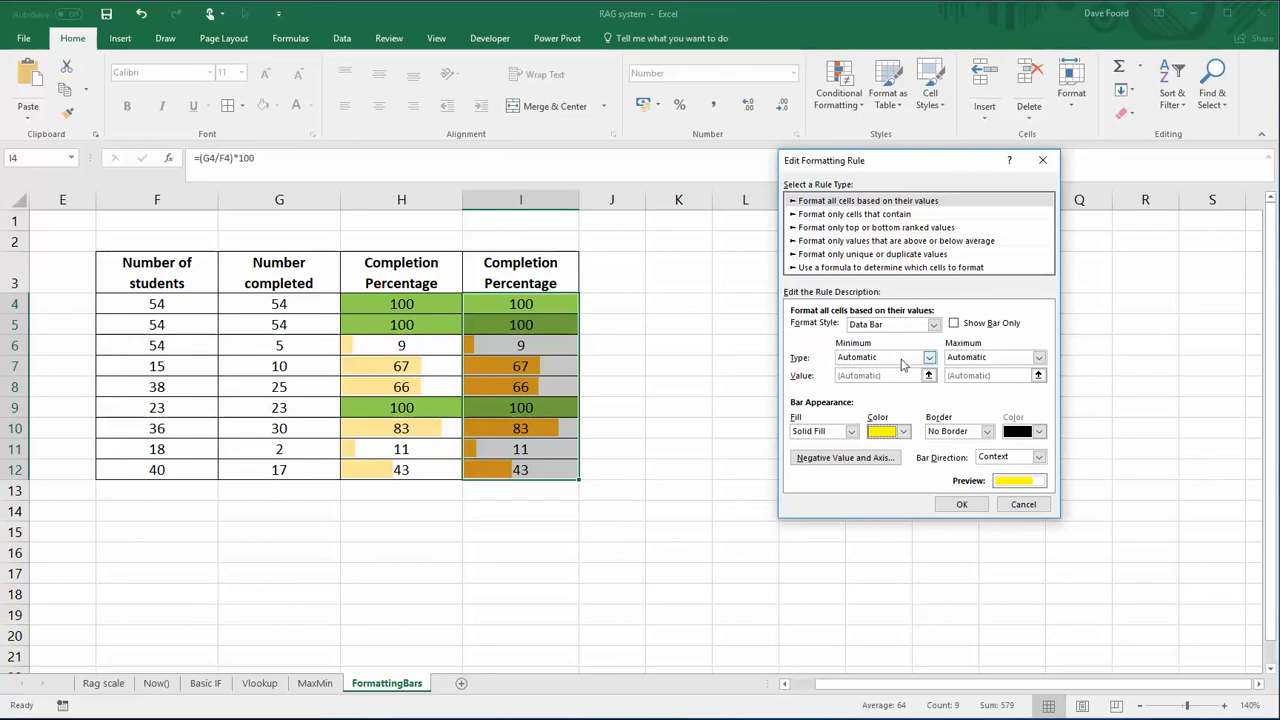
mouse_move(929, 363)
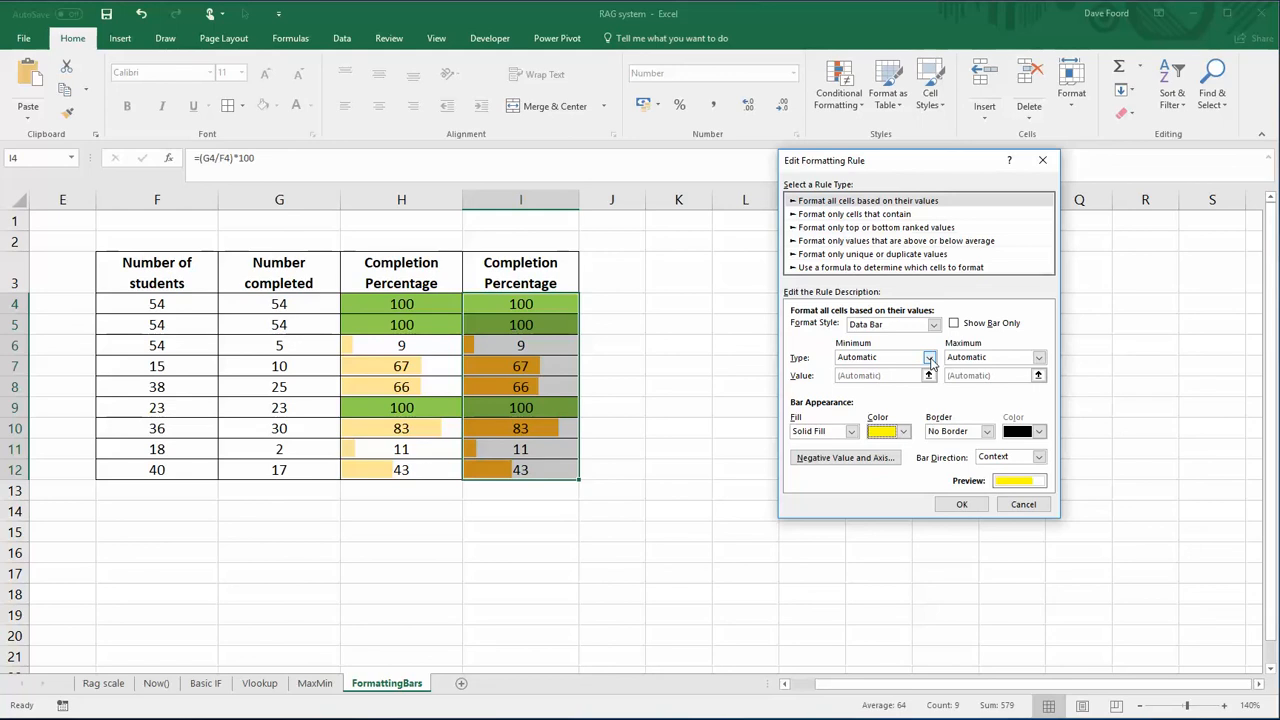
click(928, 357)
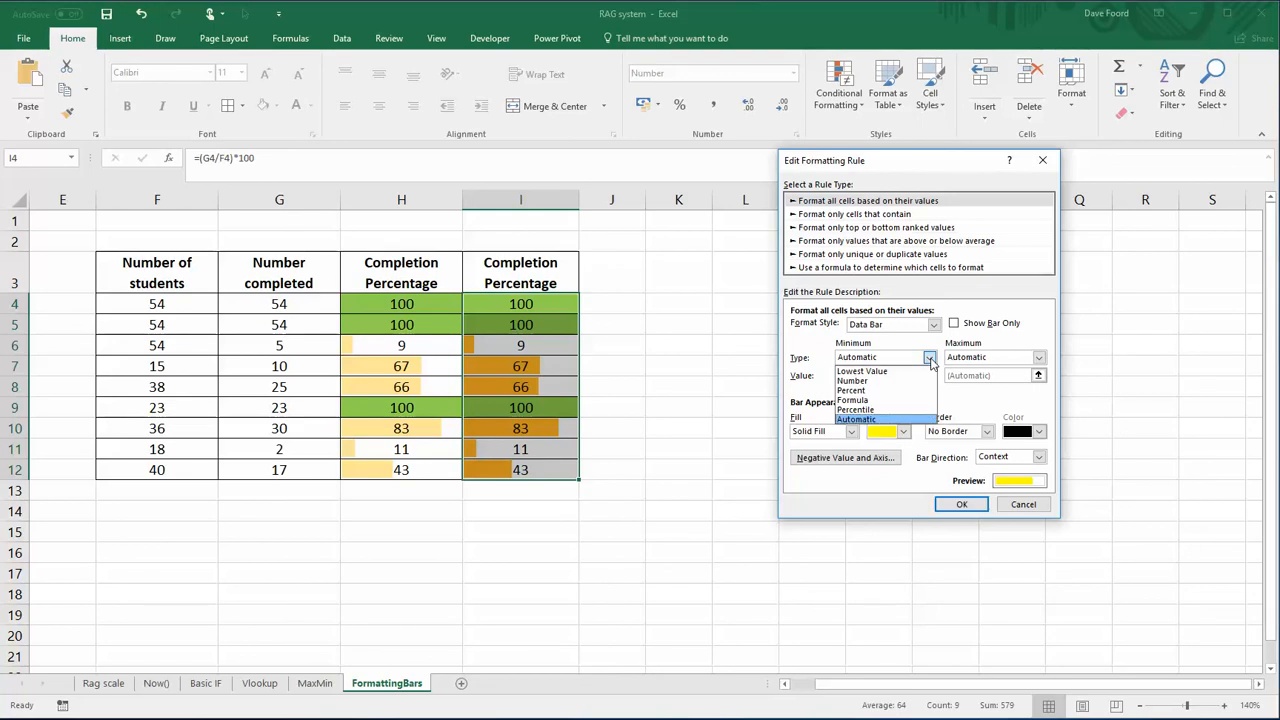
mouse_move(884, 381)
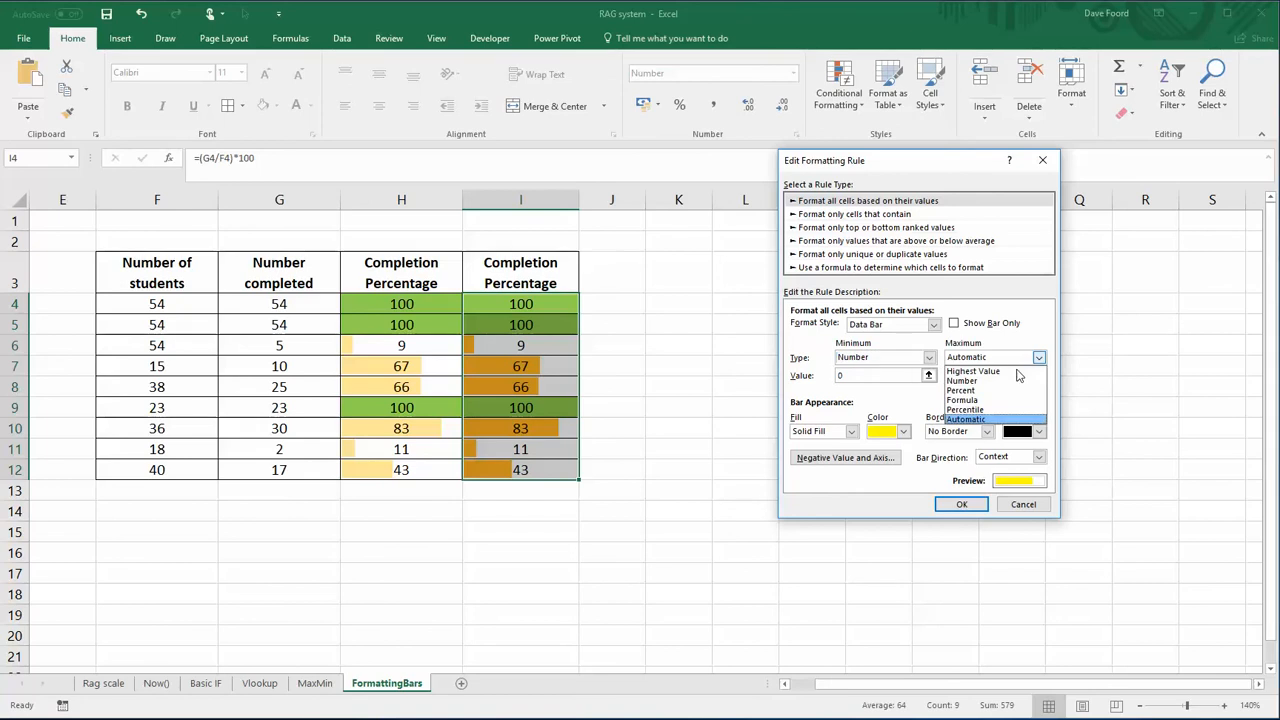
click(961, 380)
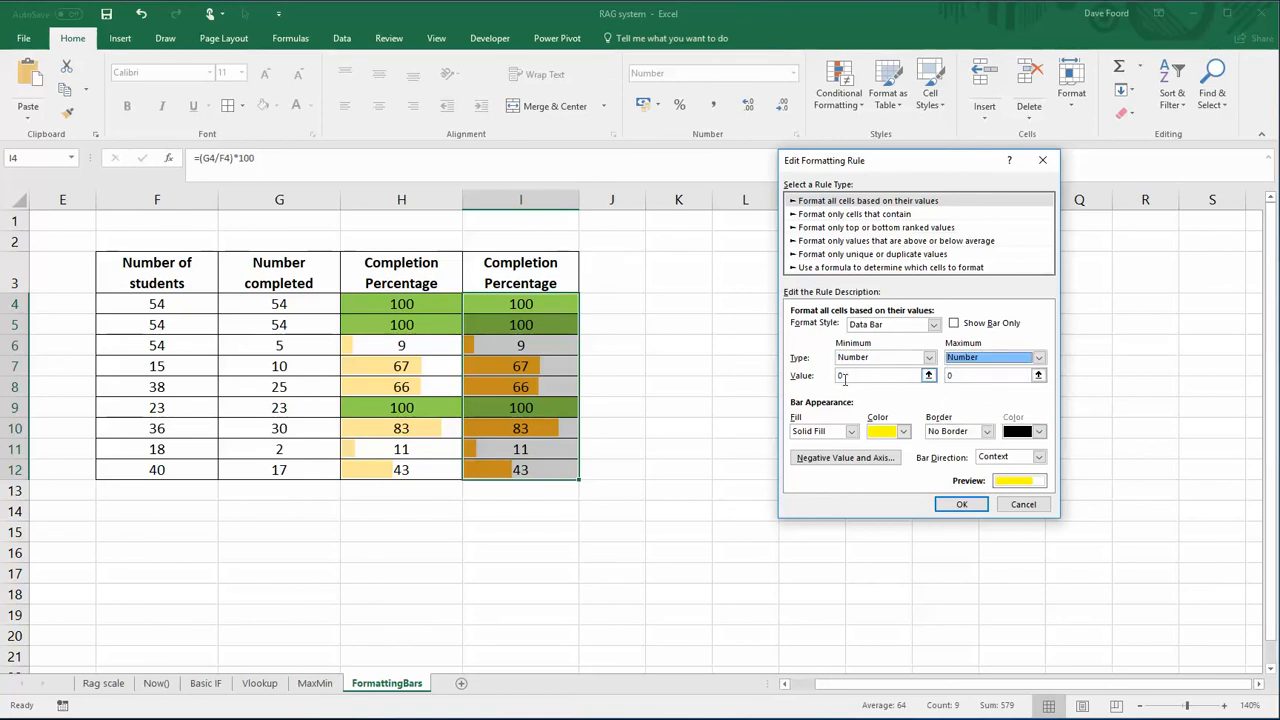
text(1)
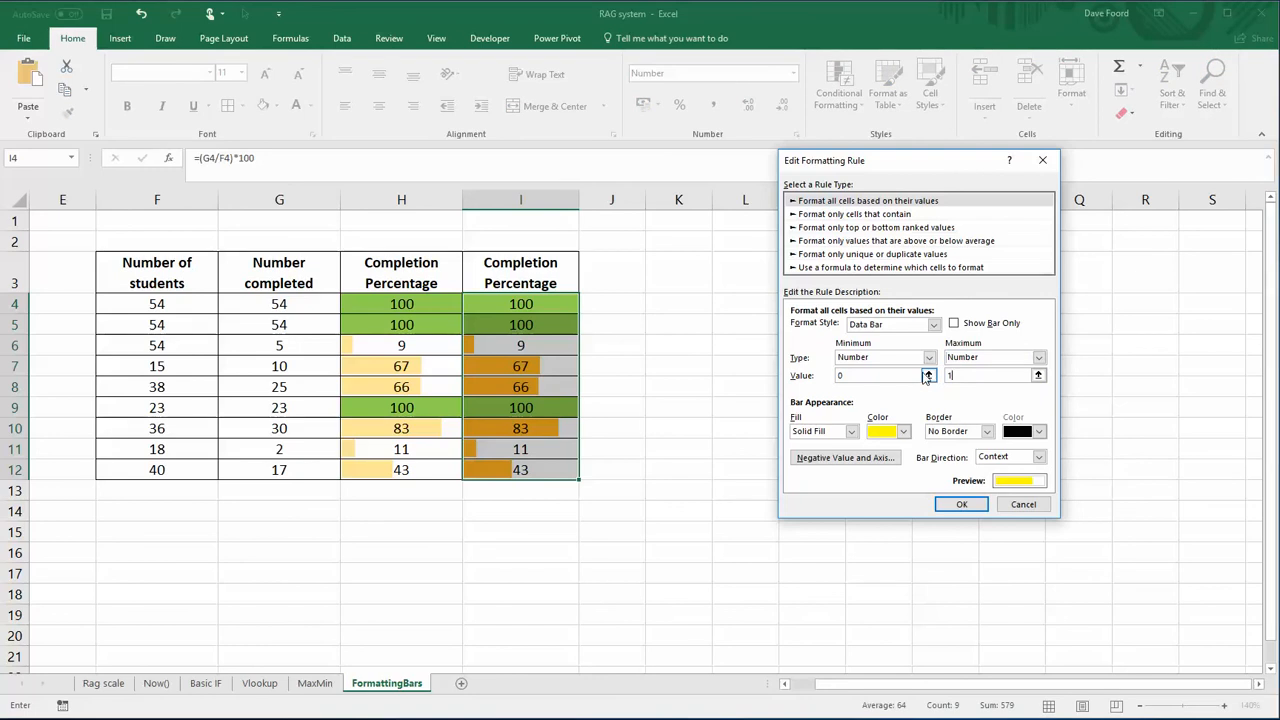
text(00)
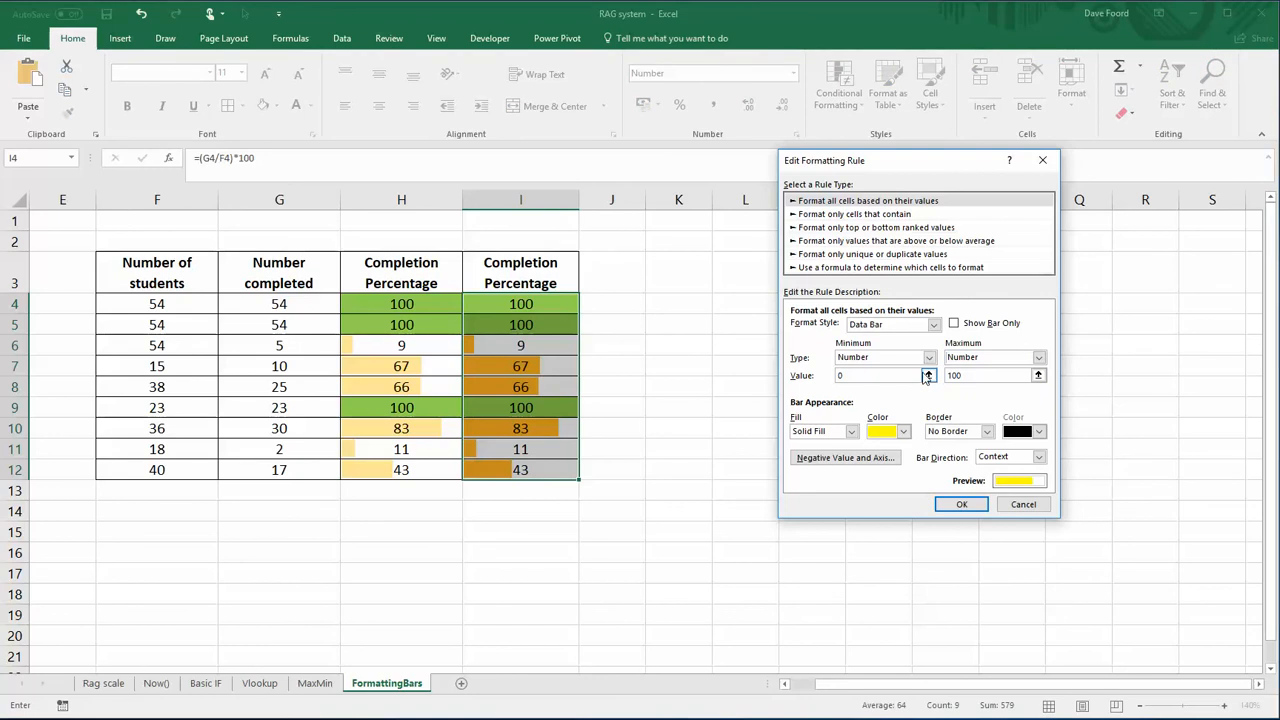
click(875, 375)
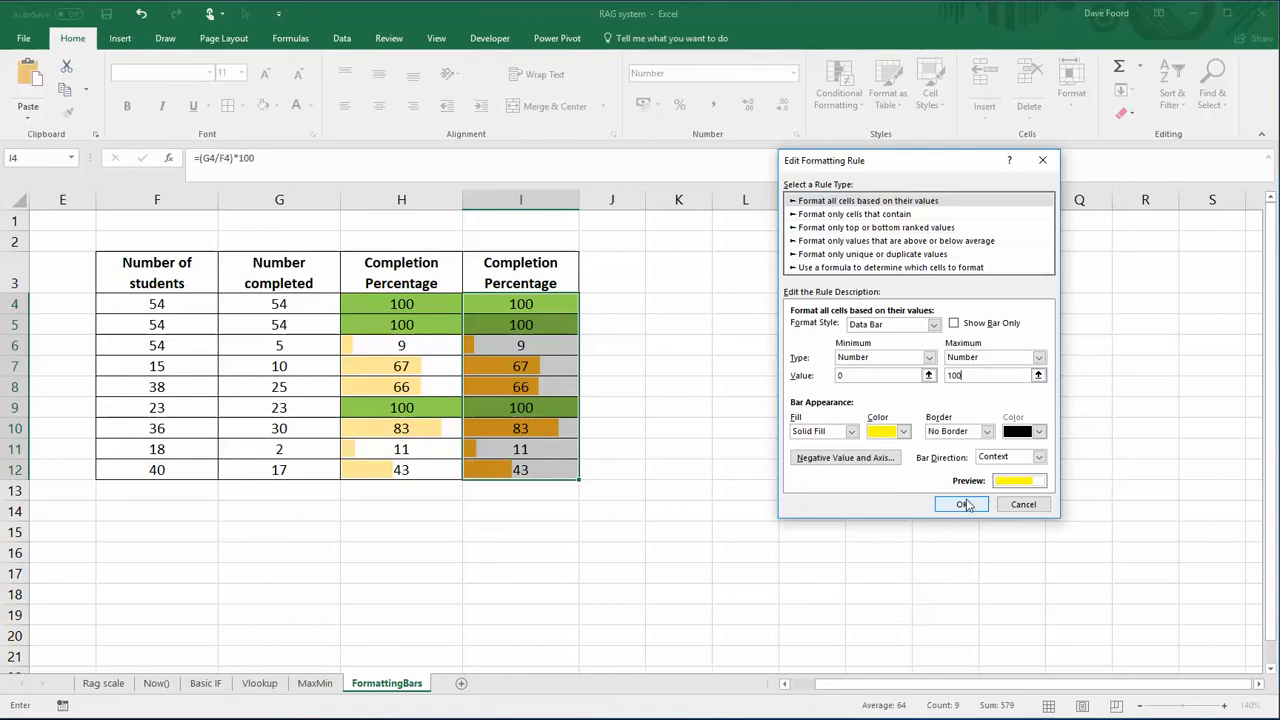
click(961, 504)
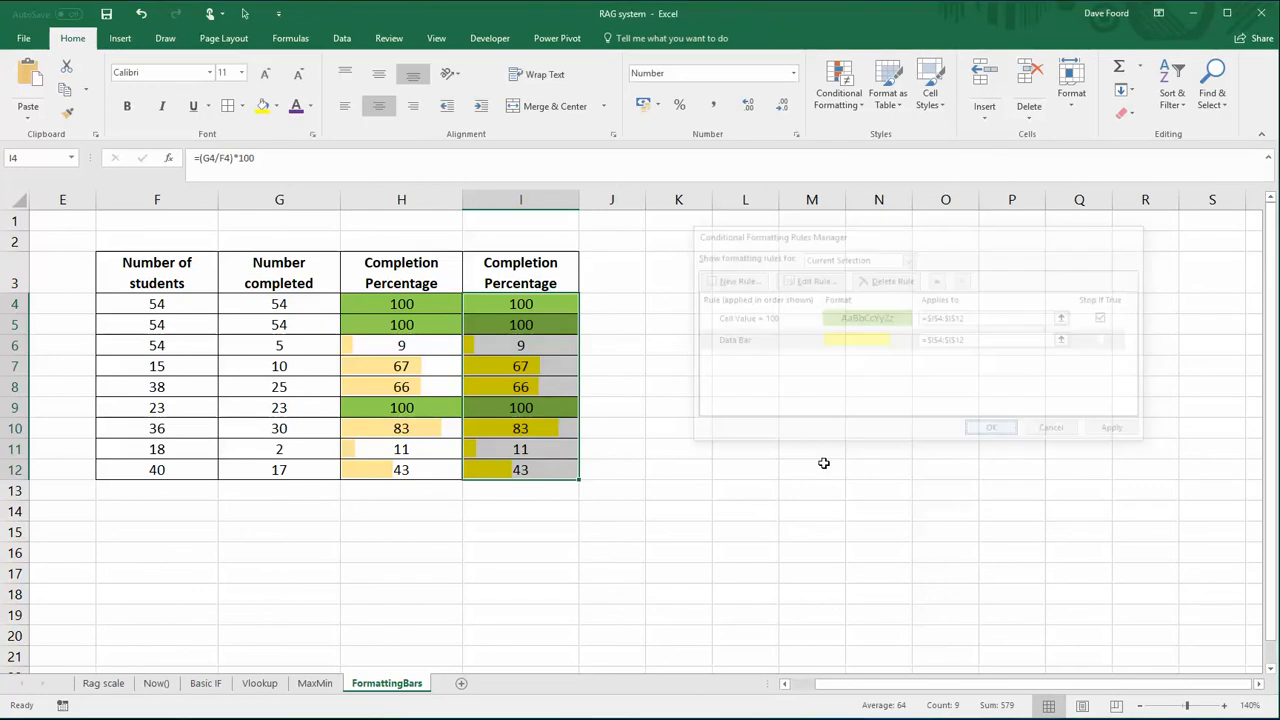
click(990, 427)
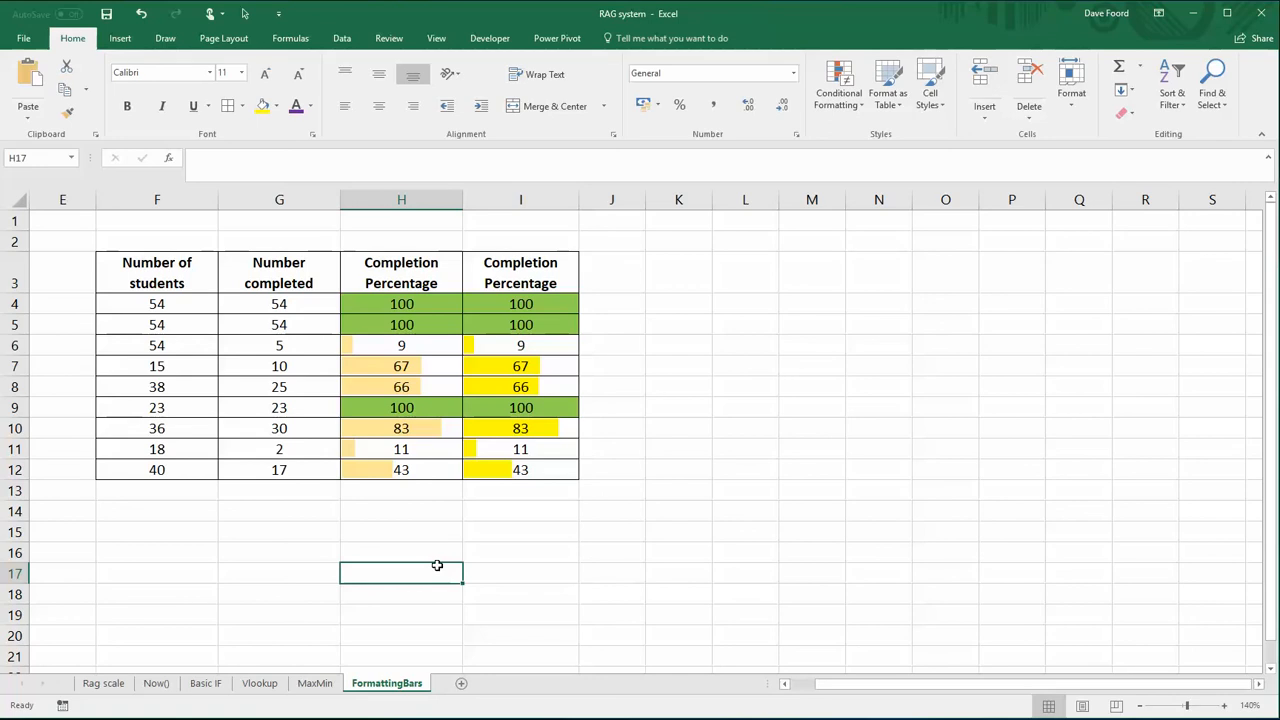
mouse_move(705, 411)
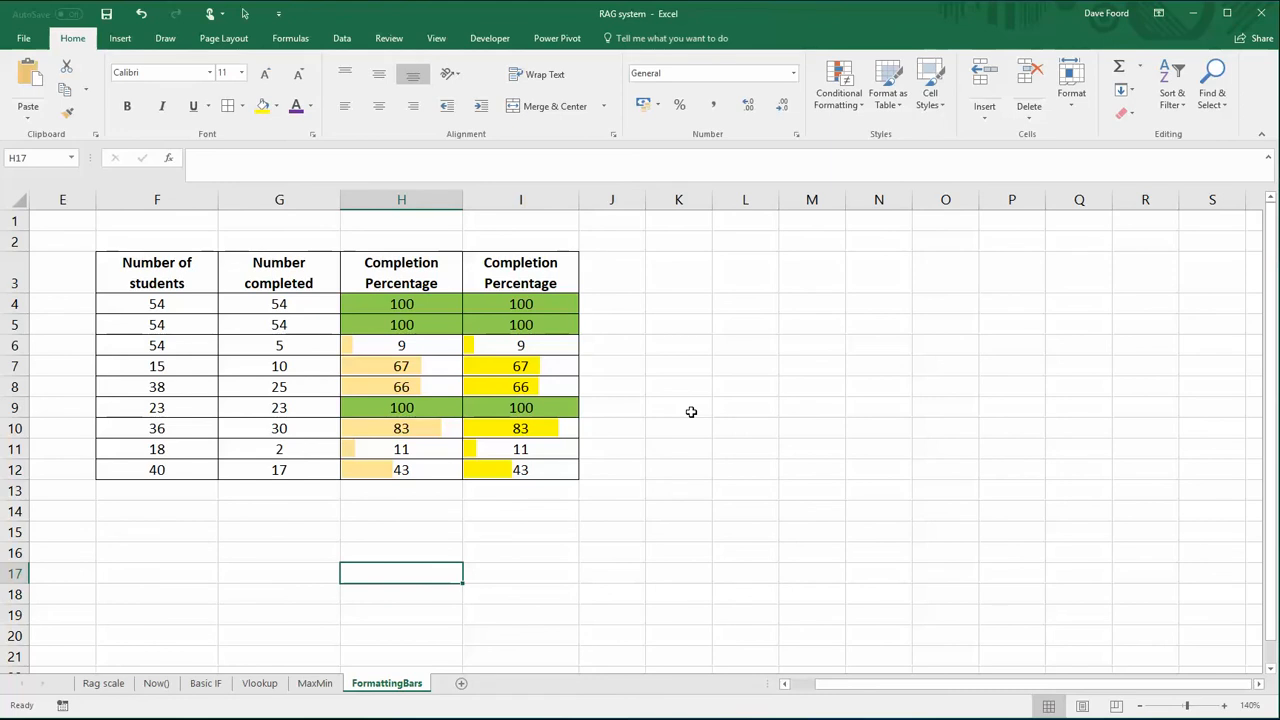
mouse_move(686, 412)
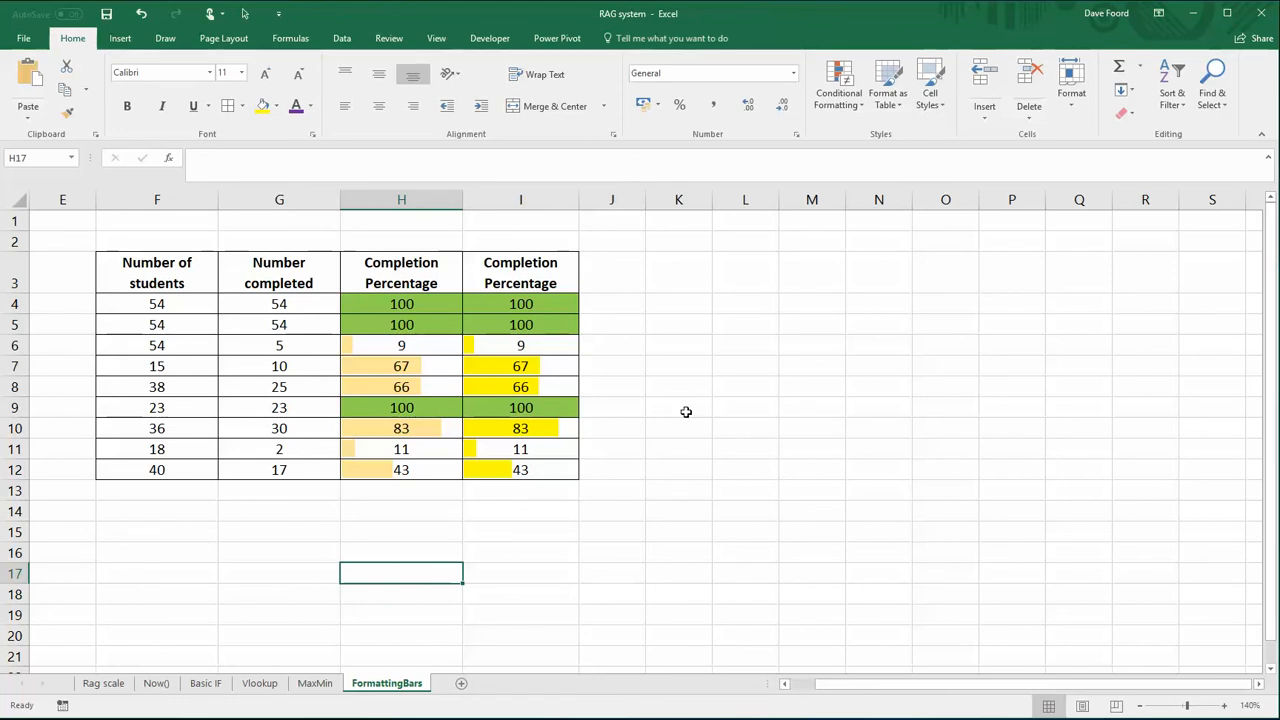
mouse_move(656, 410)
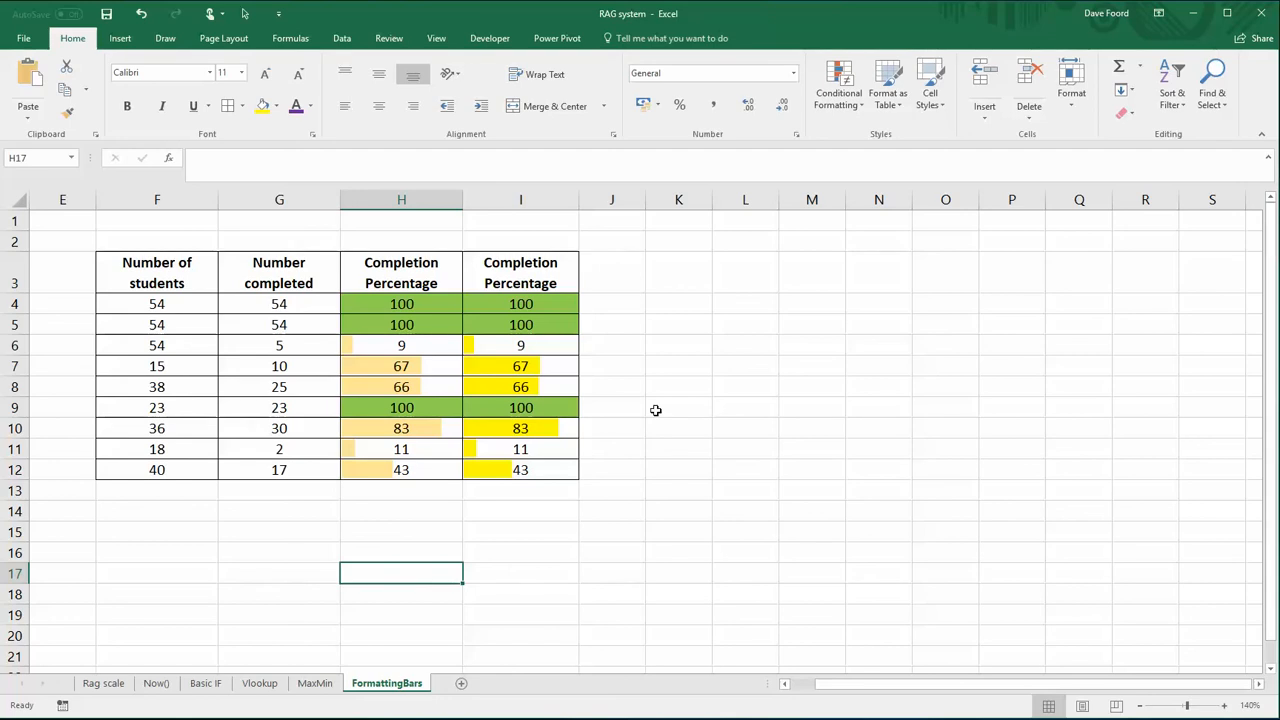